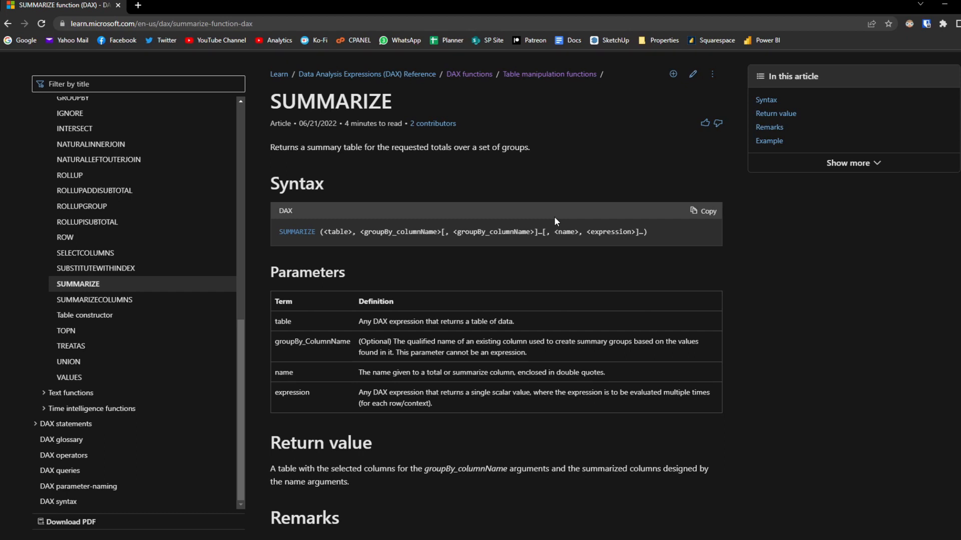
pyautogui.moveTo(495, 226)
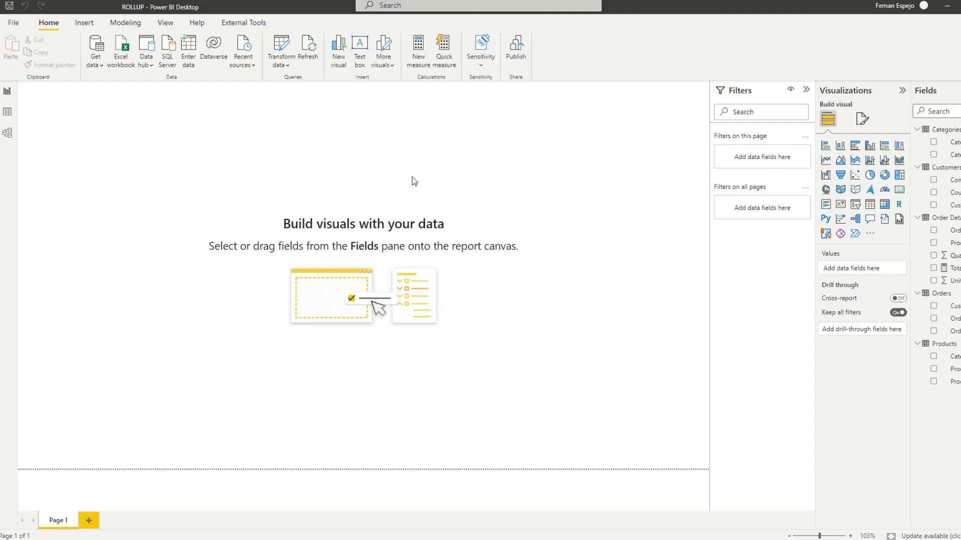
pyautogui.moveTo(511, 144)
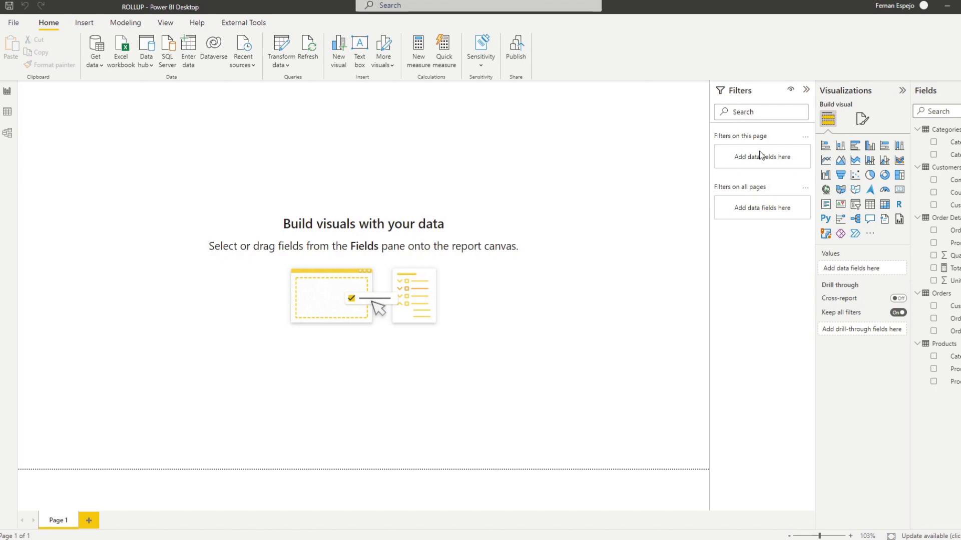
pyautogui.moveTo(8, 133)
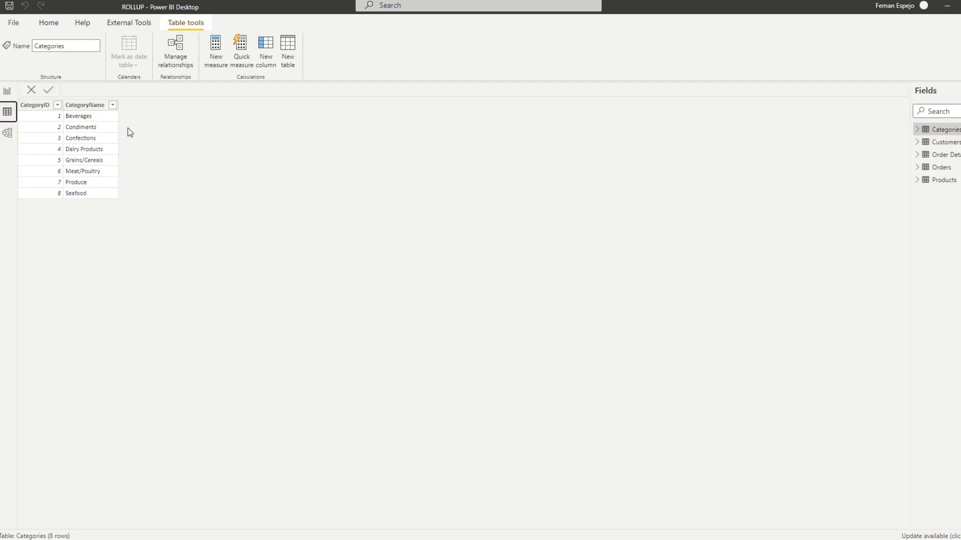
# Step: Review the model relationships, then show the Order Details table rows in Data view
pyautogui.click(7, 159)
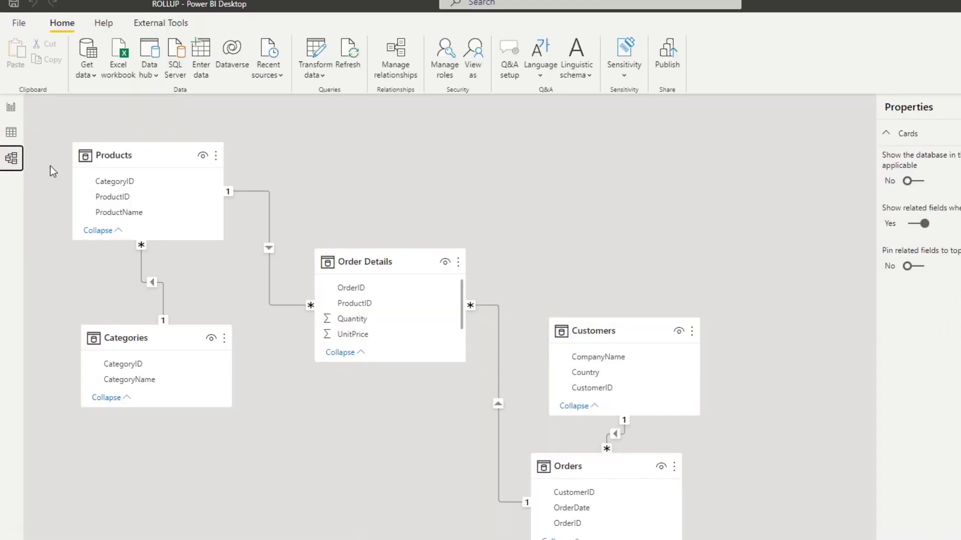
pyautogui.moveTo(545, 258)
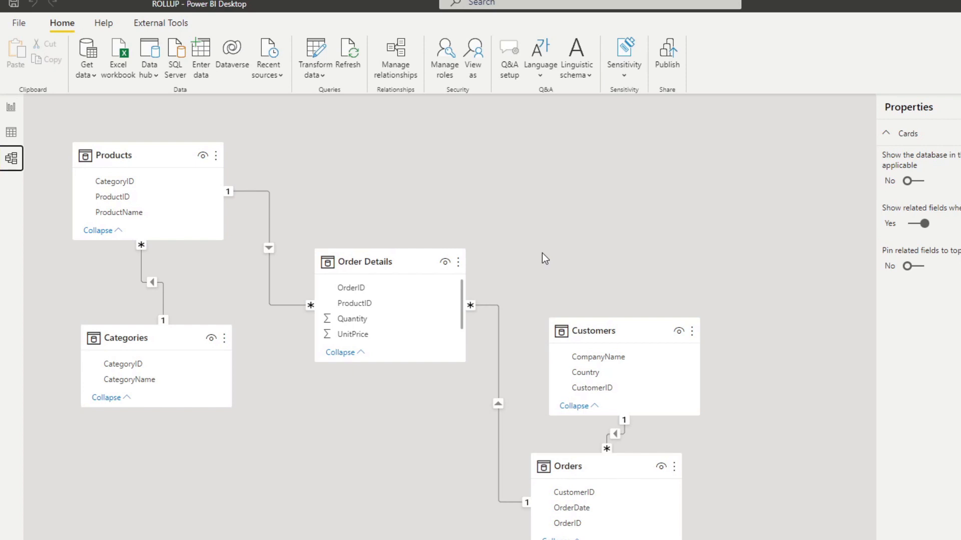
pyautogui.moveTo(545, 249)
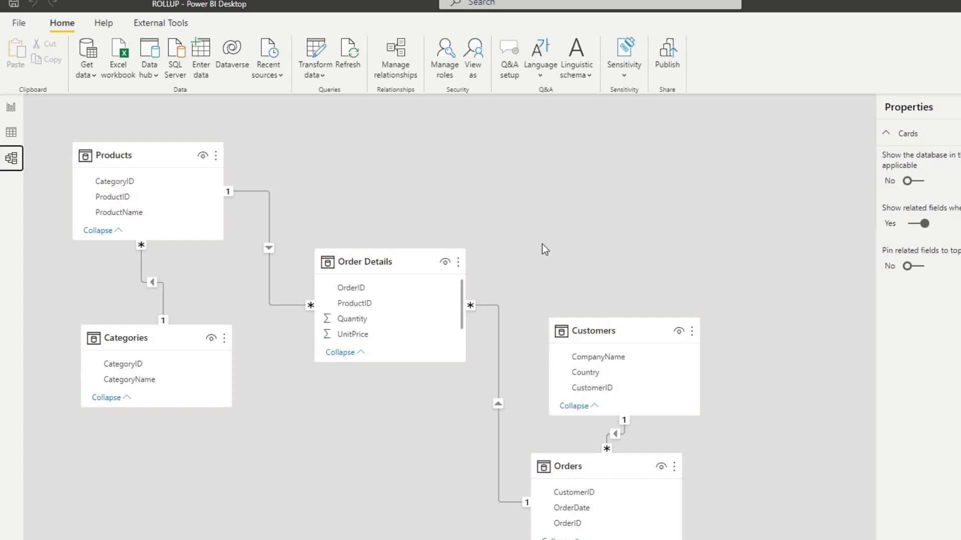
pyautogui.moveTo(624, 326)
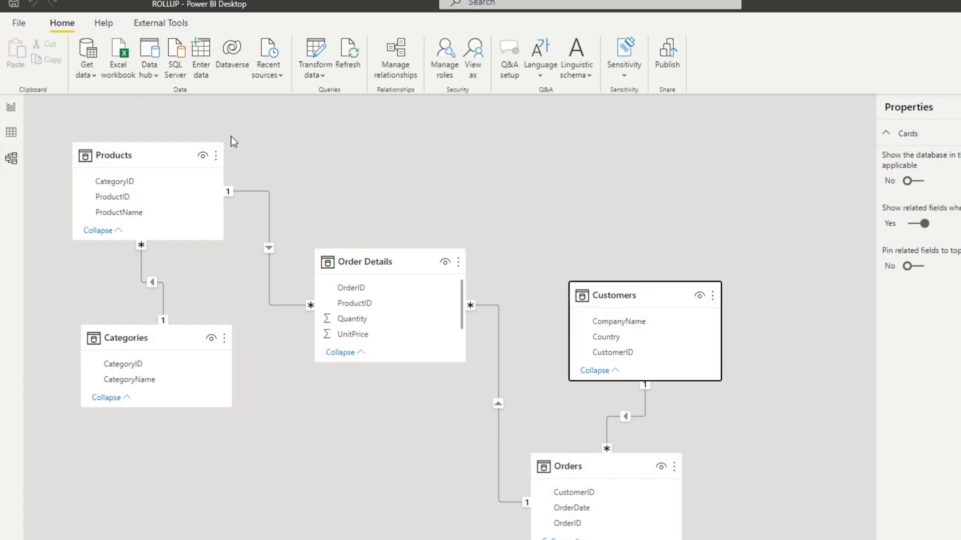
pyautogui.moveTo(772, 521)
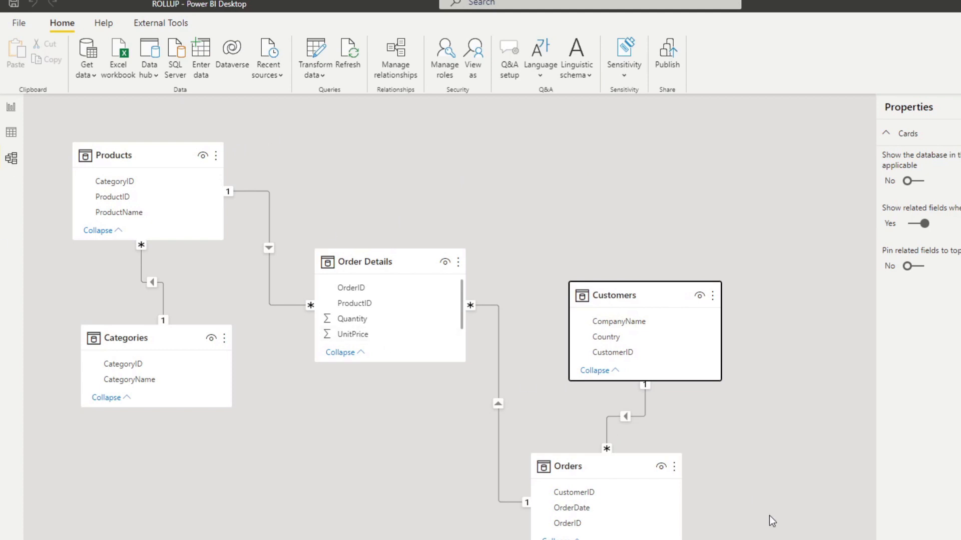
pyautogui.click(11, 132)
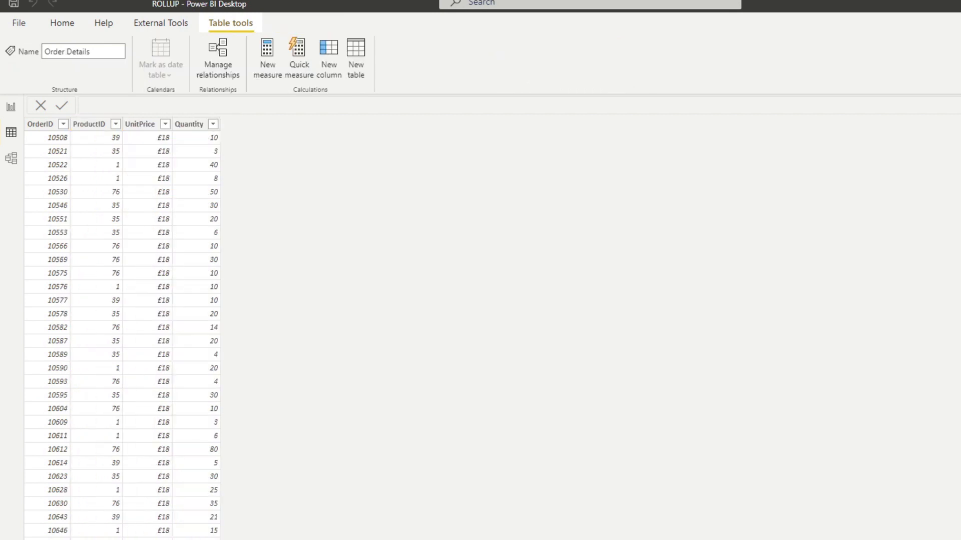
pyautogui.moveTo(105, 171)
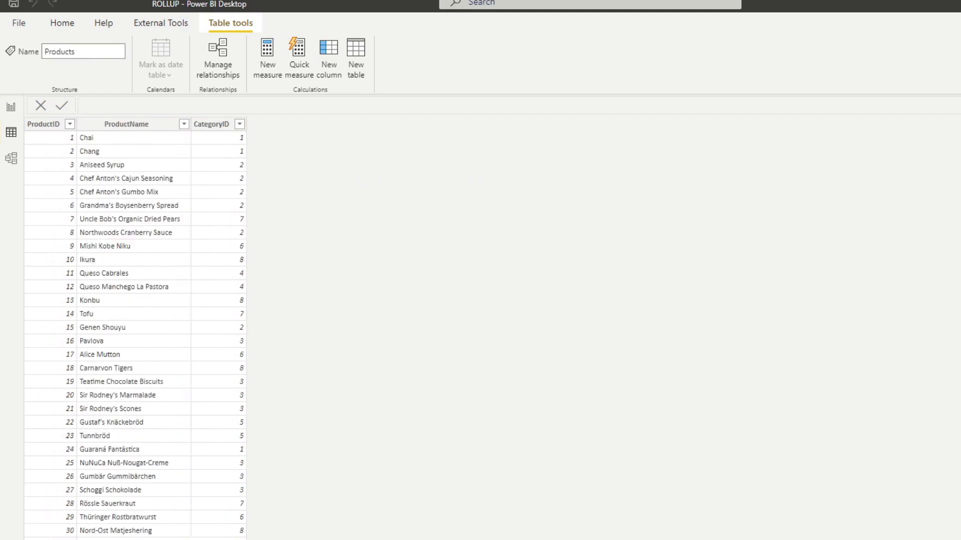
pyautogui.moveTo(557, 225)
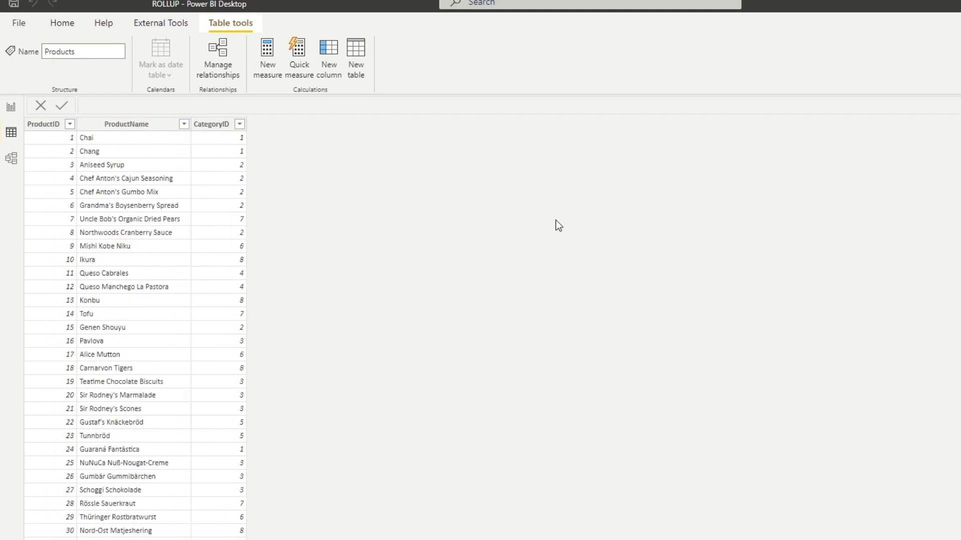
pyautogui.moveTo(222, 236)
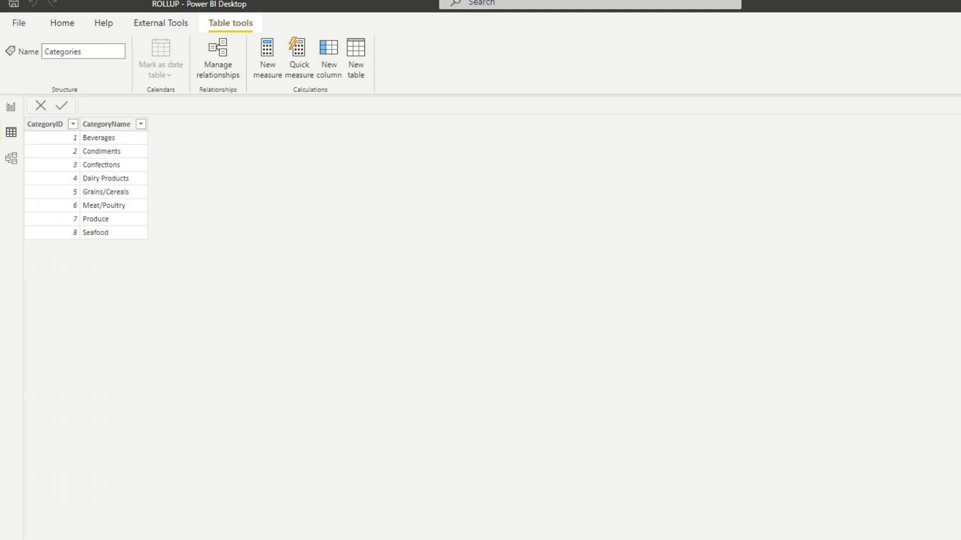
pyautogui.moveTo(37, 76)
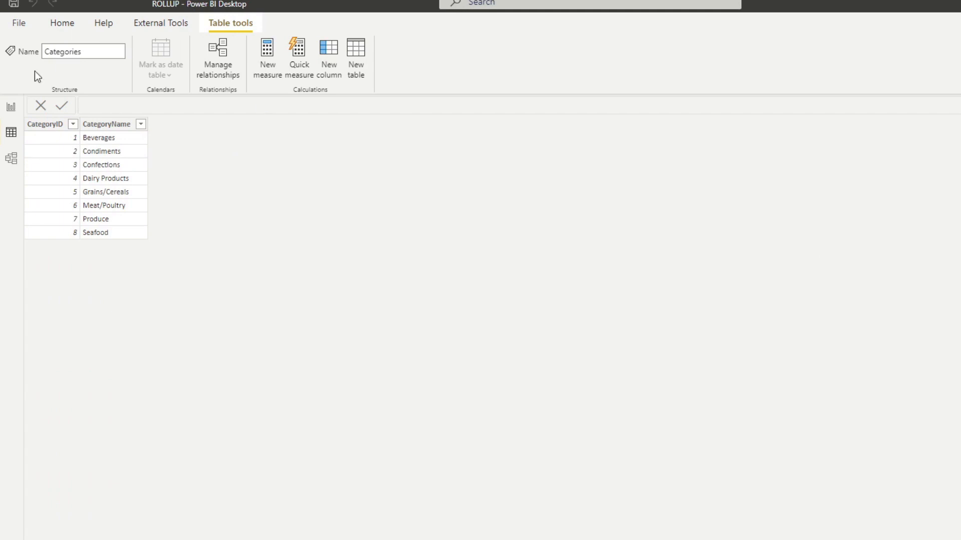
pyautogui.click(11, 107)
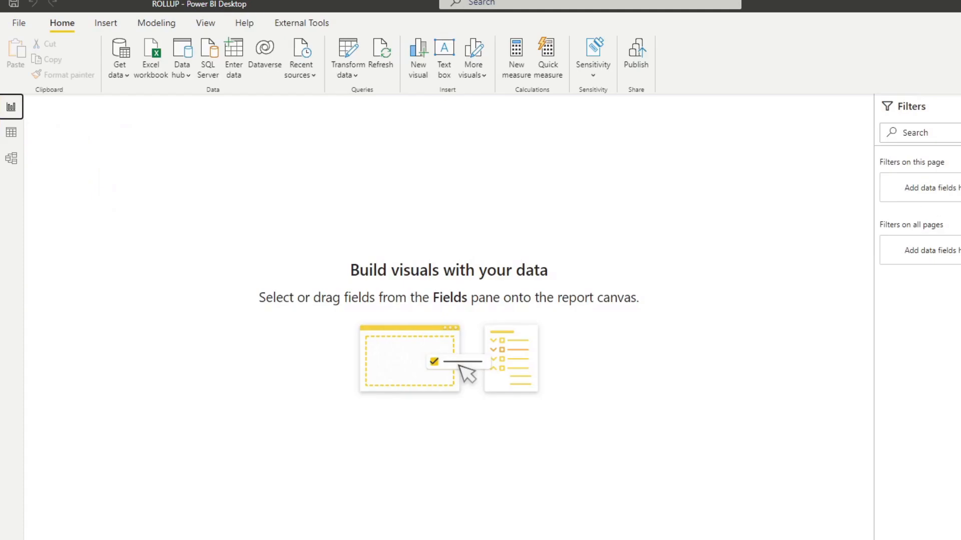
pyautogui.click(516, 55)
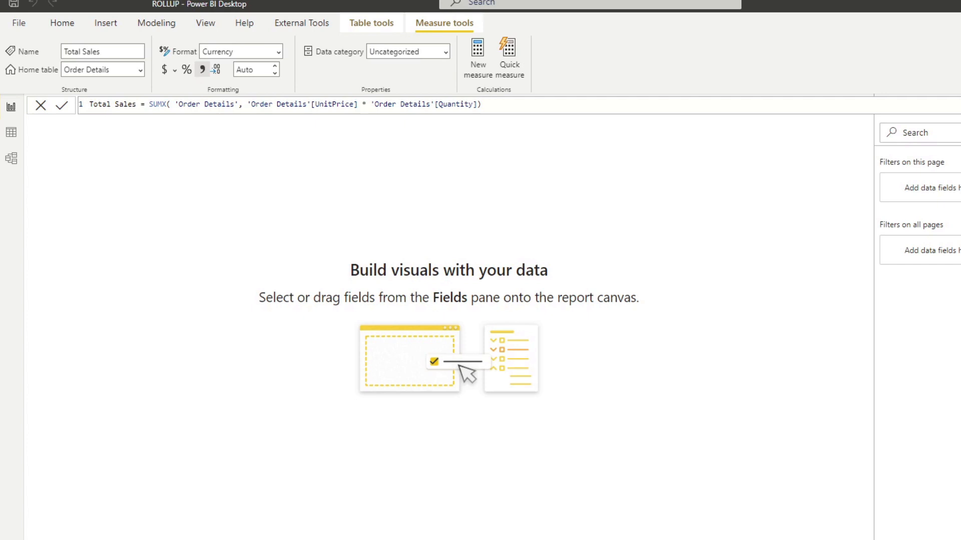
pyautogui.moveTo(586, 133)
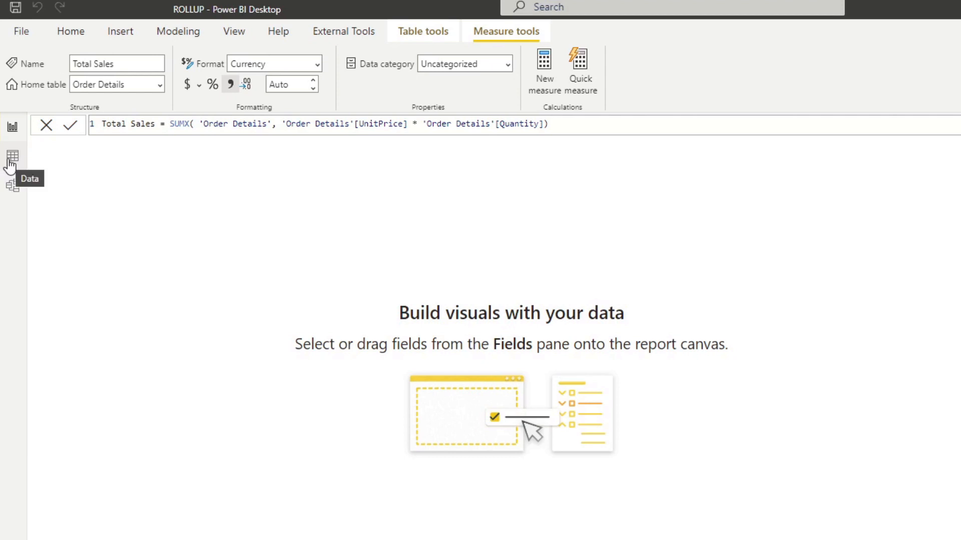
pyautogui.click(12, 157)
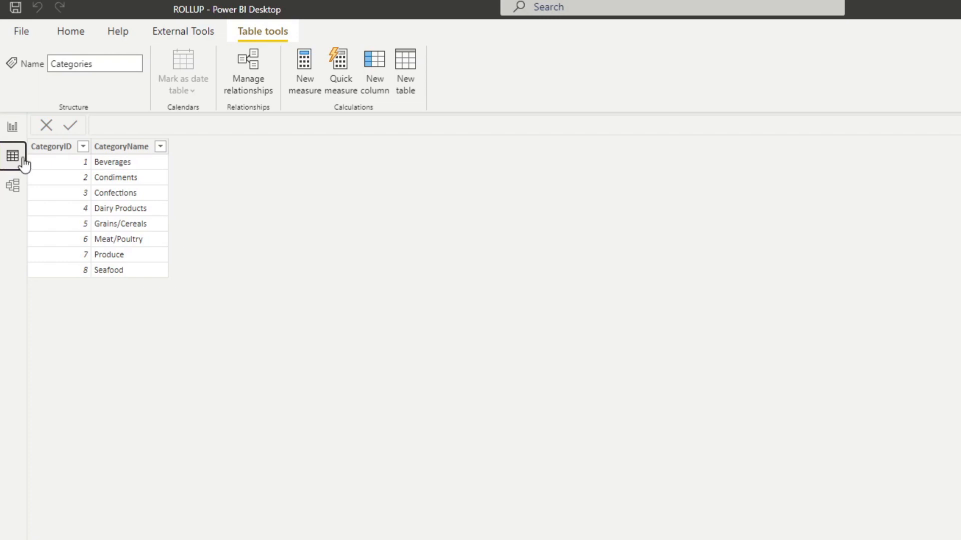
pyautogui.moveTo(336, 126)
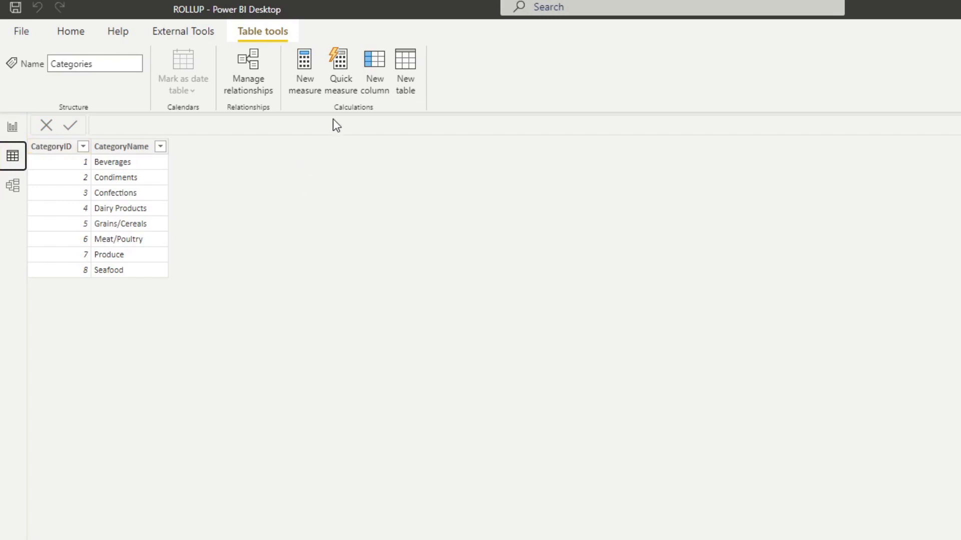
# Step: Start a new table with SUMMARIZE over 'Order Details' grouped by Categories[CategoryName]
pyautogui.click(405, 70)
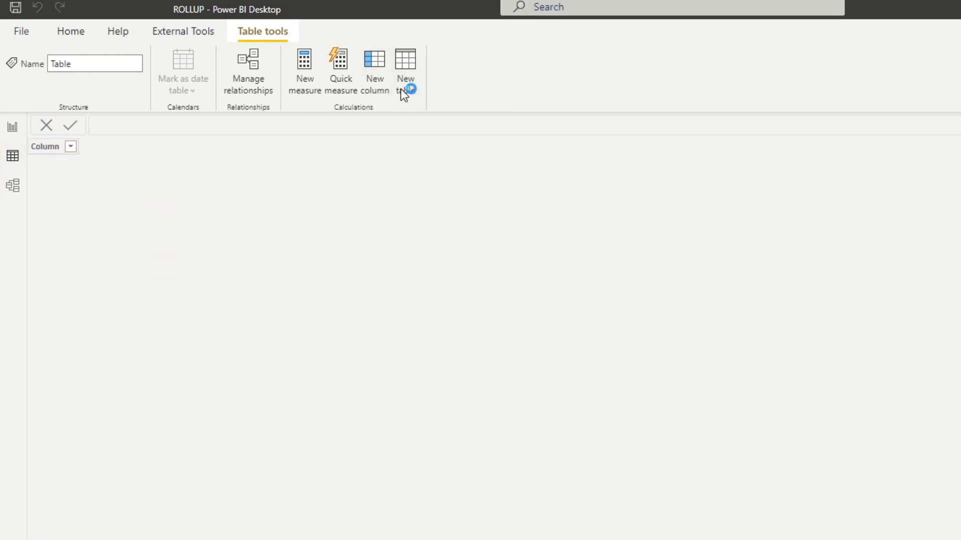
pyautogui.click(405, 83)
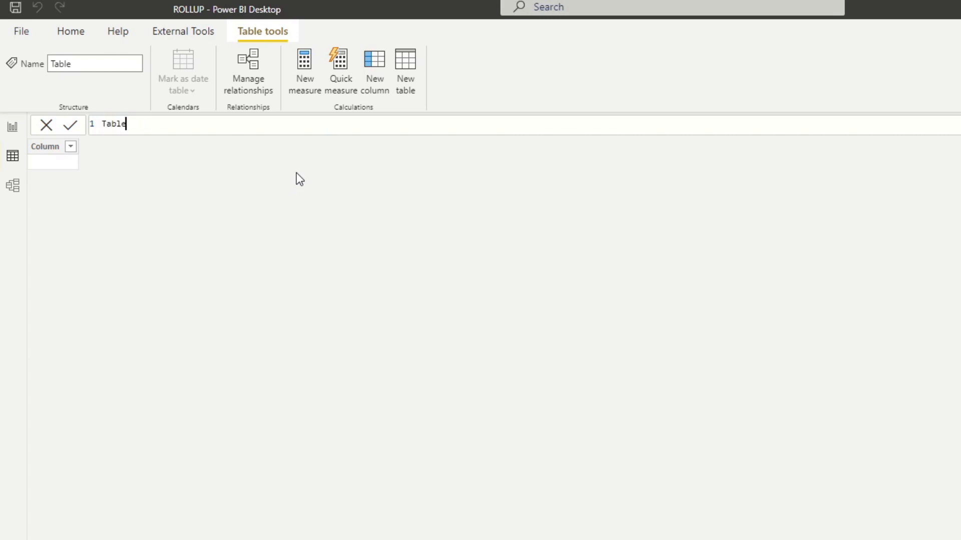
pyautogui.write('=')
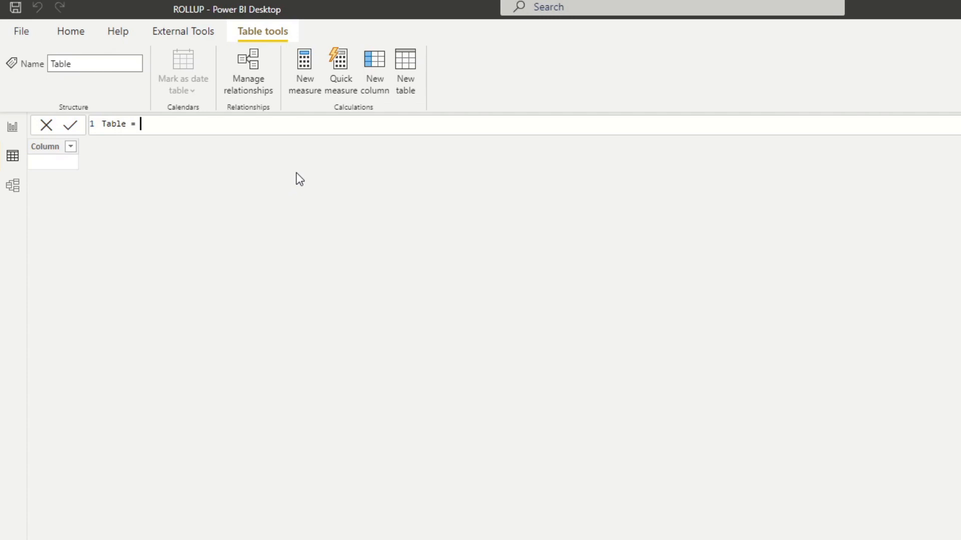
pyautogui.write('SUMMARIZE(')
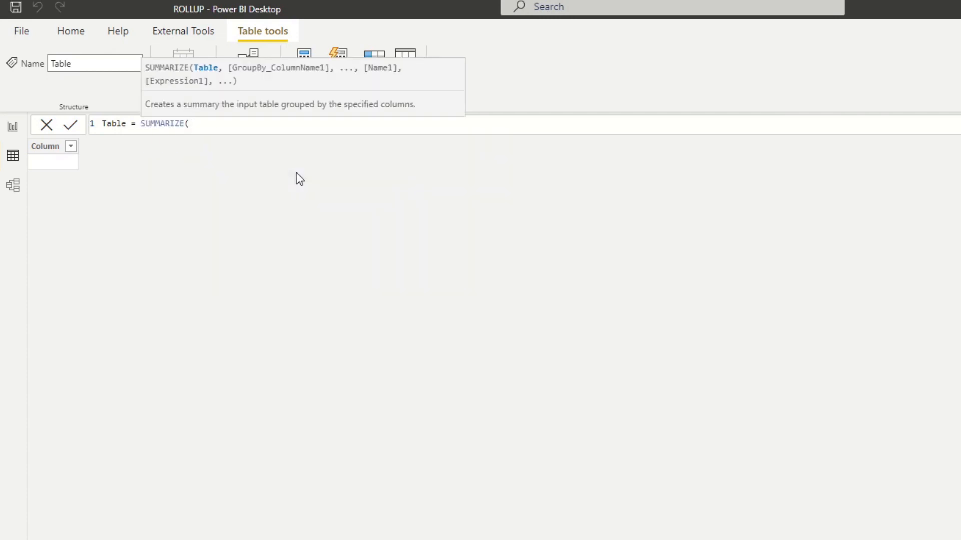
pyautogui.write("Order Details',")
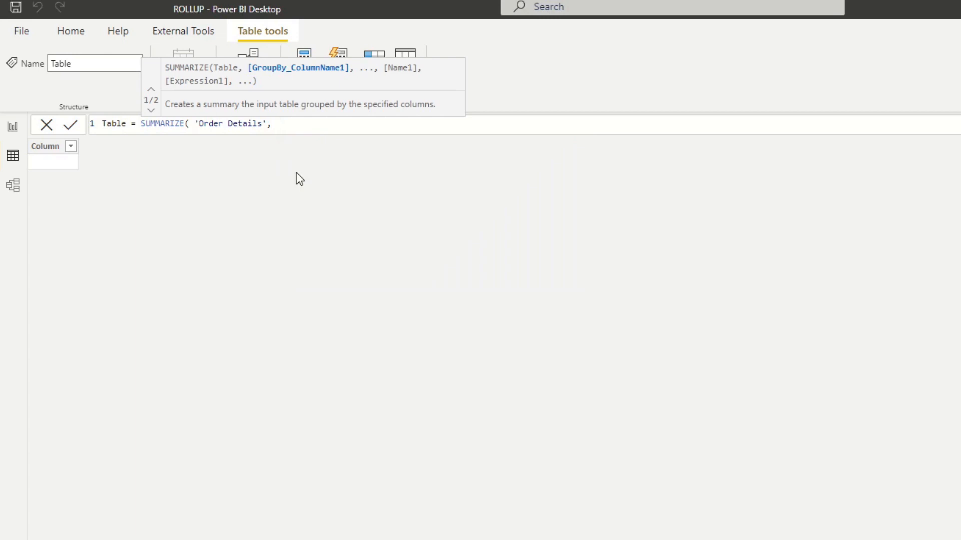
pyautogui.write('Categ')
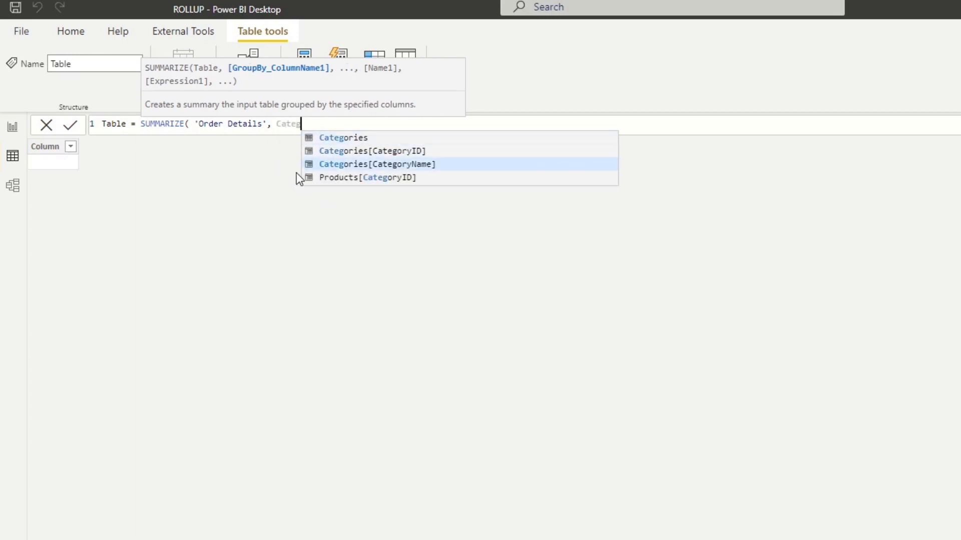
pyautogui.click(377, 163)
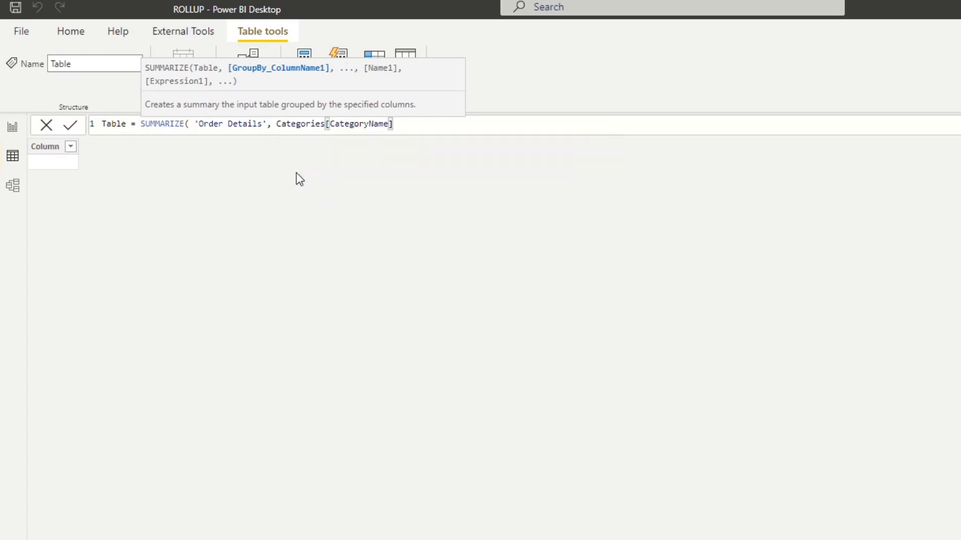
# Step: Add a "Sales" column from [Total Sales] and commit the SUMMARIZE table
pyautogui.write(',')
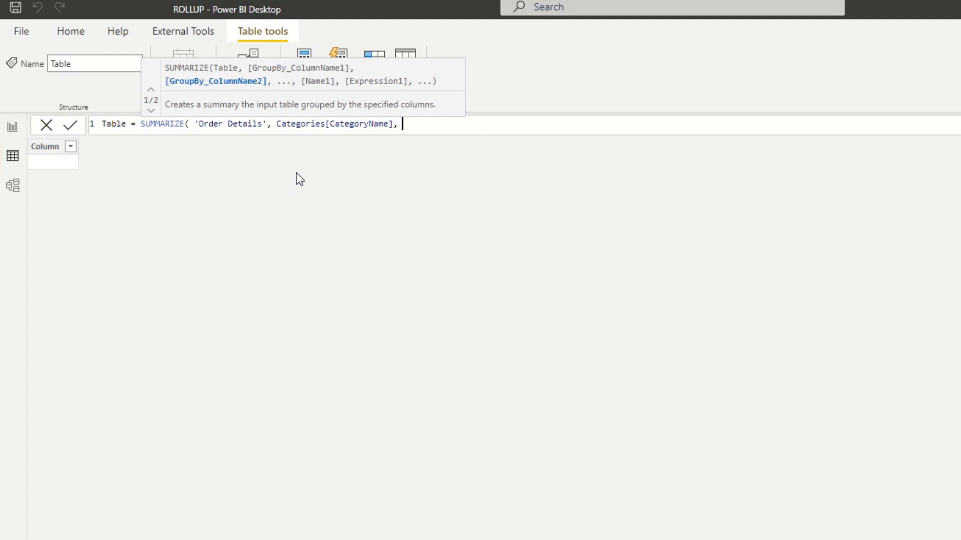
pyautogui.write('"')
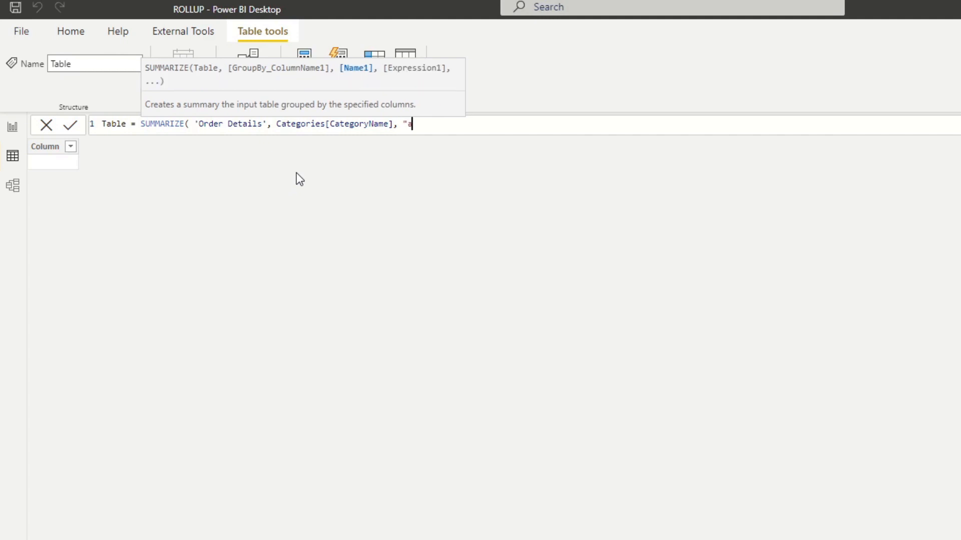
pyautogui.write('ales"')
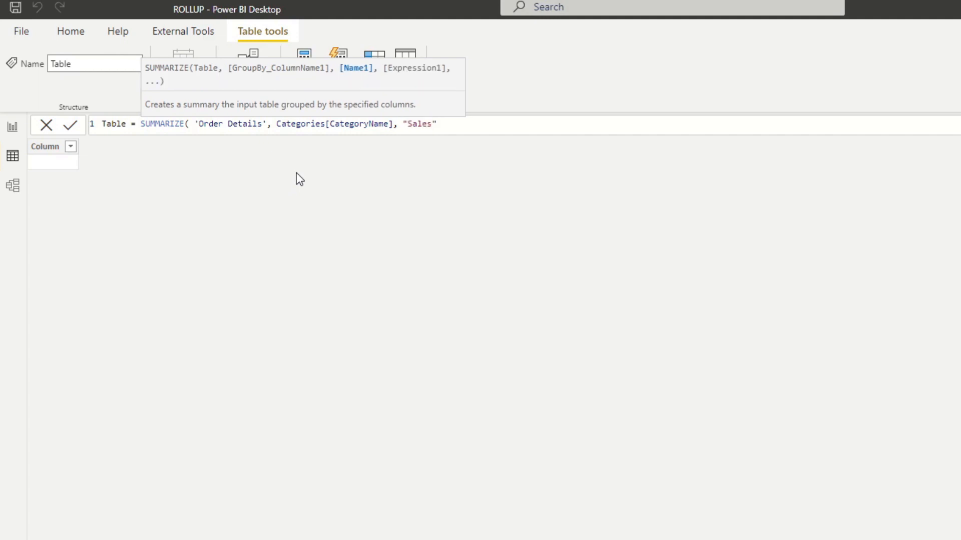
pyautogui.write(',')
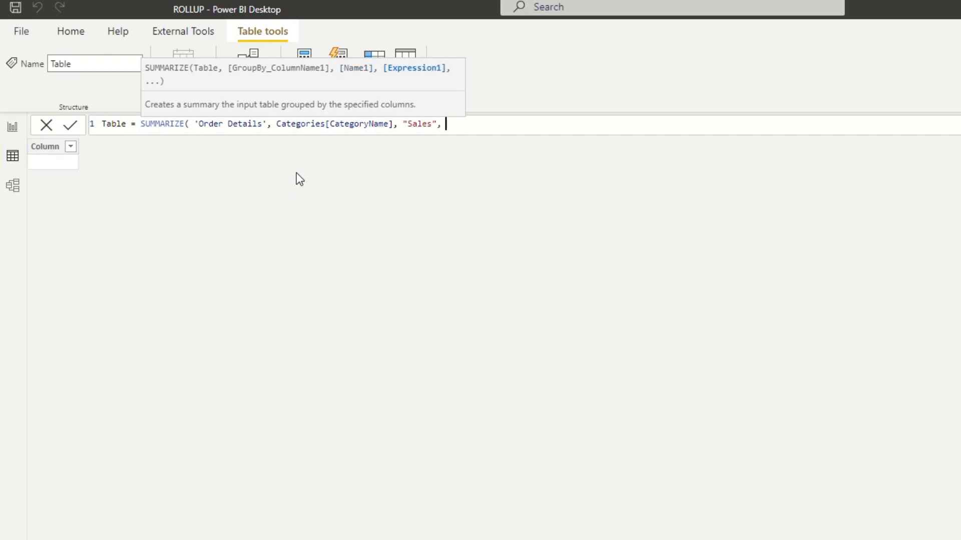
pyautogui.write('[Total Sales])')
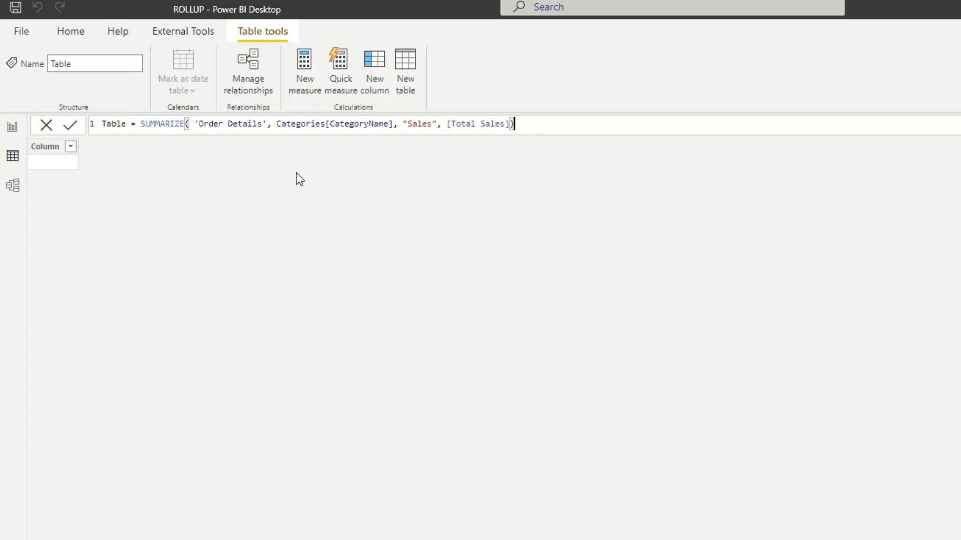
pyautogui.click(70, 125)
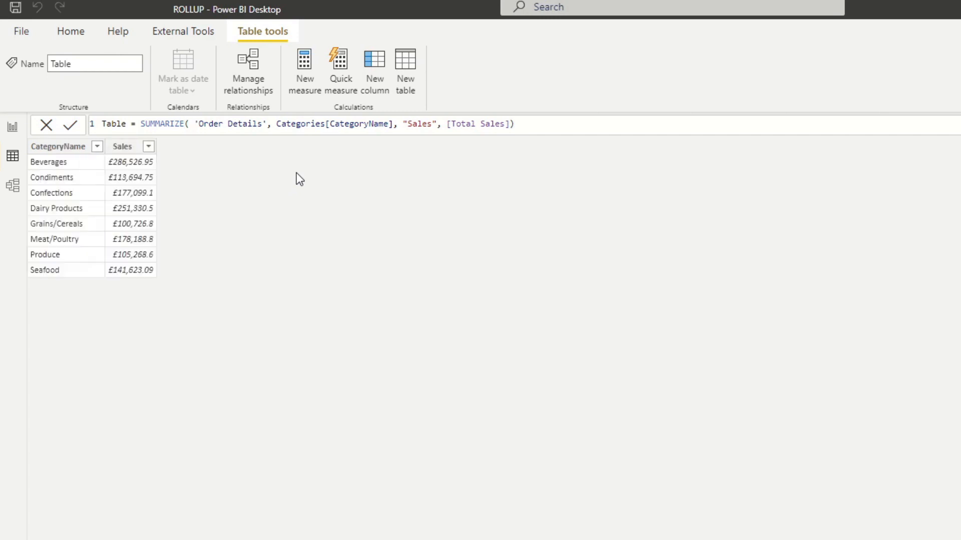
pyautogui.moveTo(297, 177)
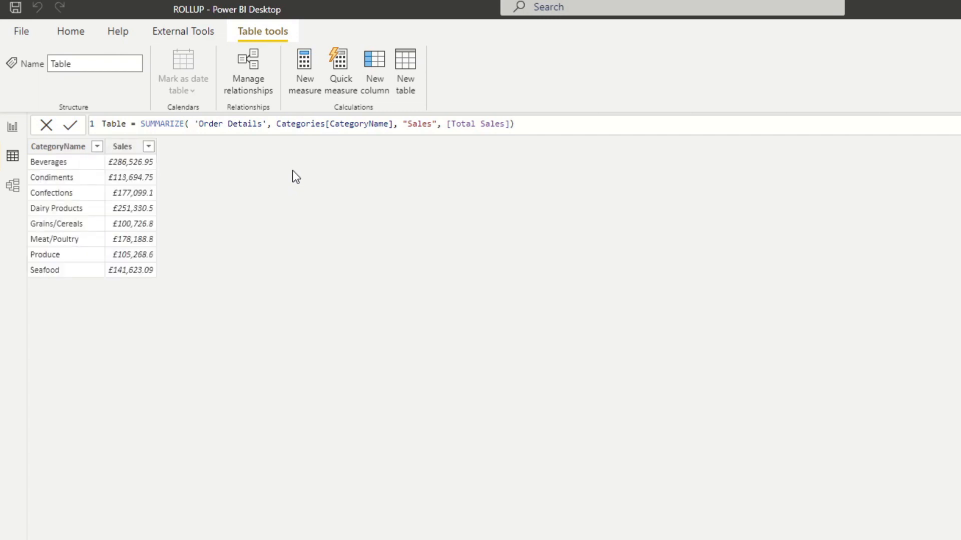
pyautogui.moveTo(137, 165)
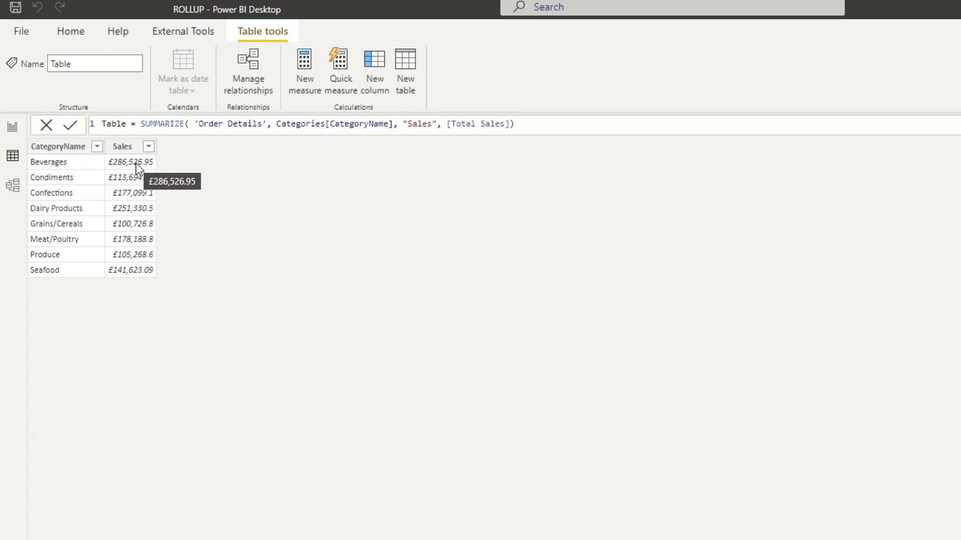
pyautogui.moveTo(252, 302)
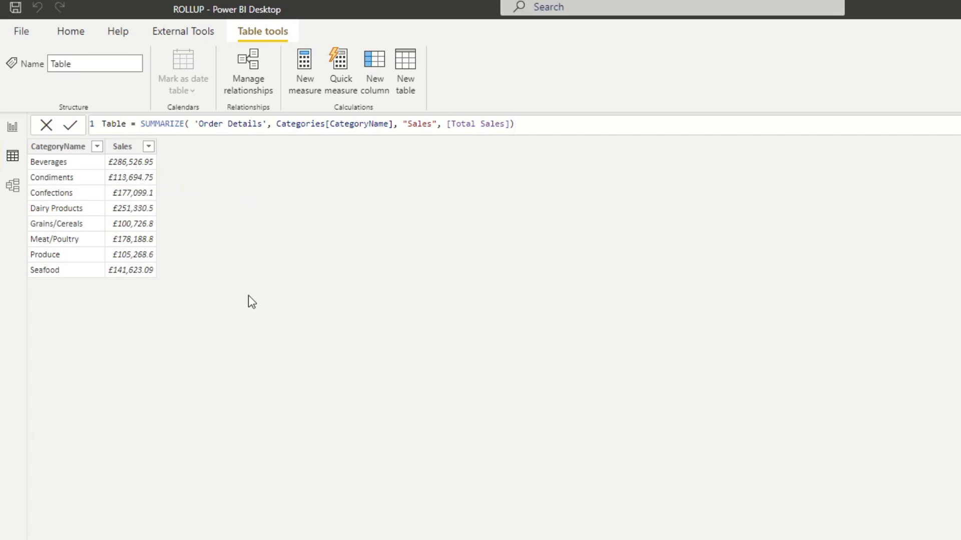
pyautogui.moveTo(371, 294)
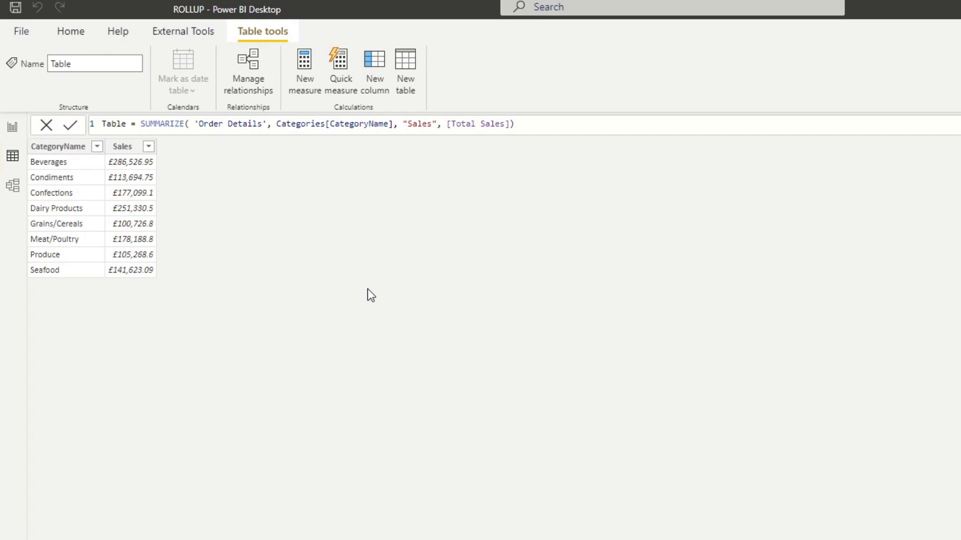
pyautogui.moveTo(383, 288)
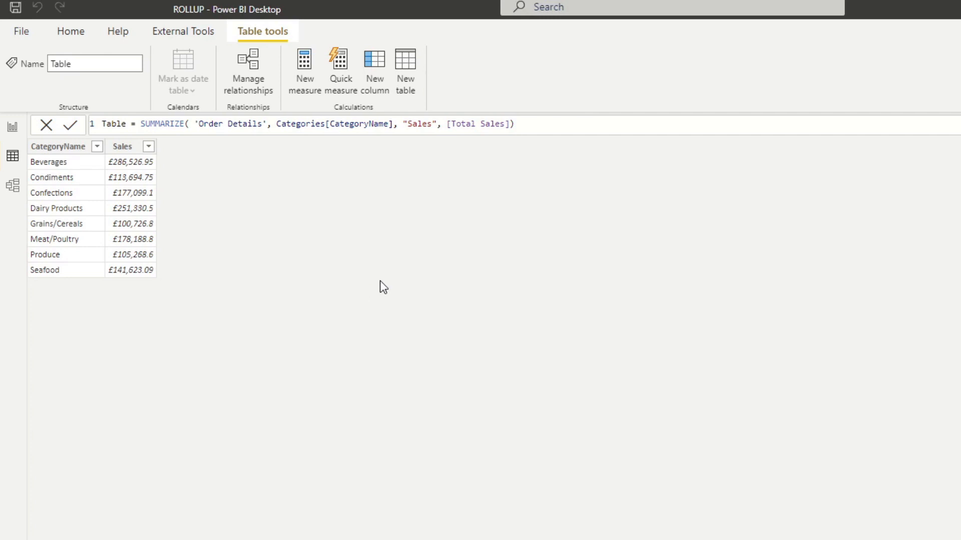
pyautogui.moveTo(362, 275)
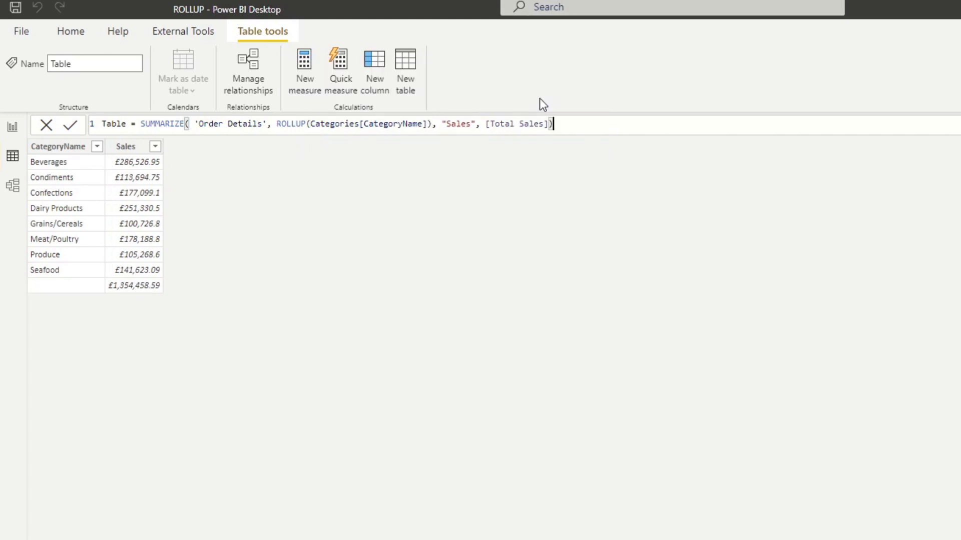
pyautogui.moveTo(39, 269)
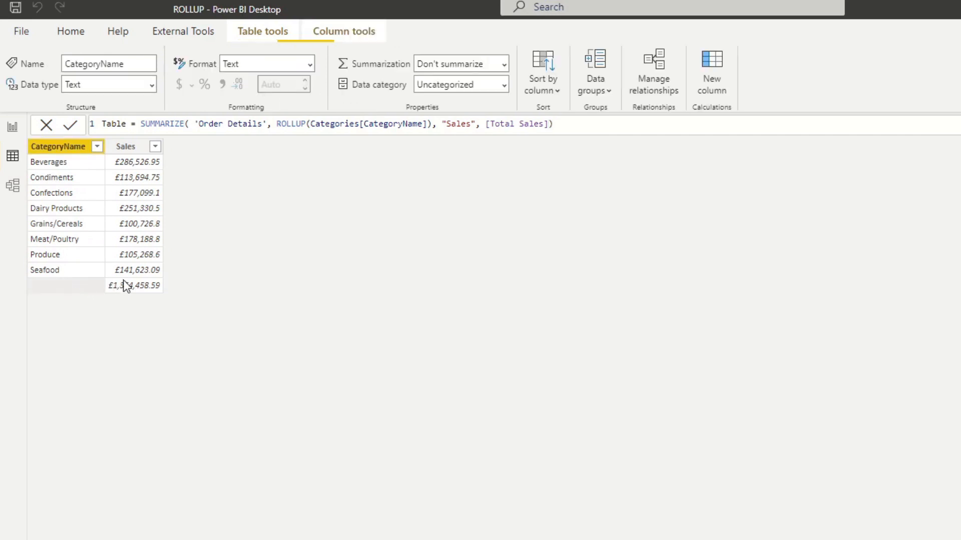
# Step: Select the Sales column to check the ROLLUP grand-total row of £1,354,458.59
pyautogui.click(126, 146)
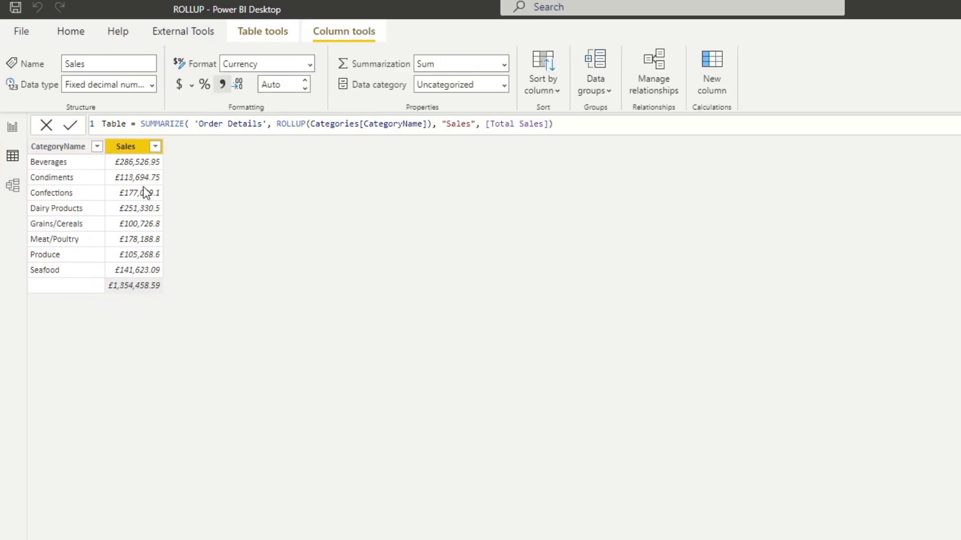
pyautogui.moveTo(158, 266)
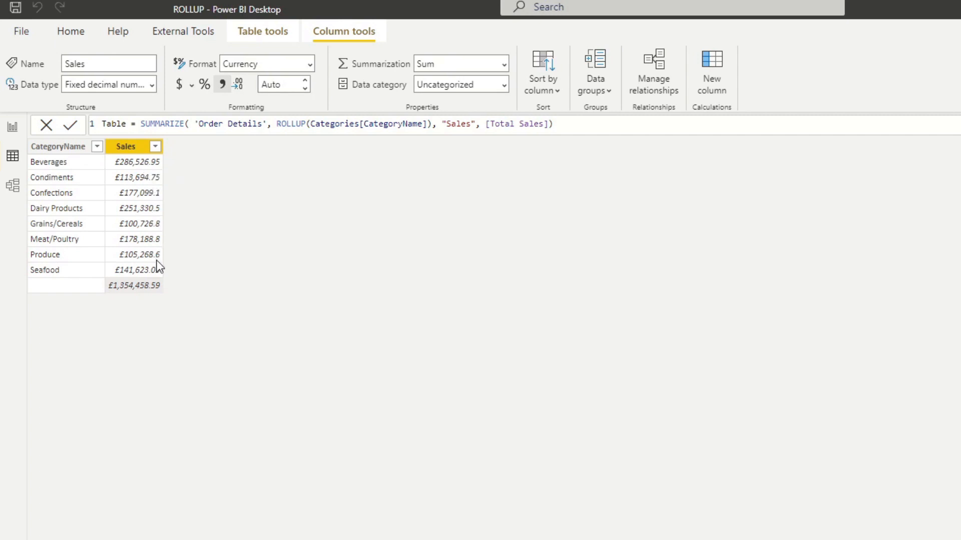
pyautogui.moveTo(140, 269)
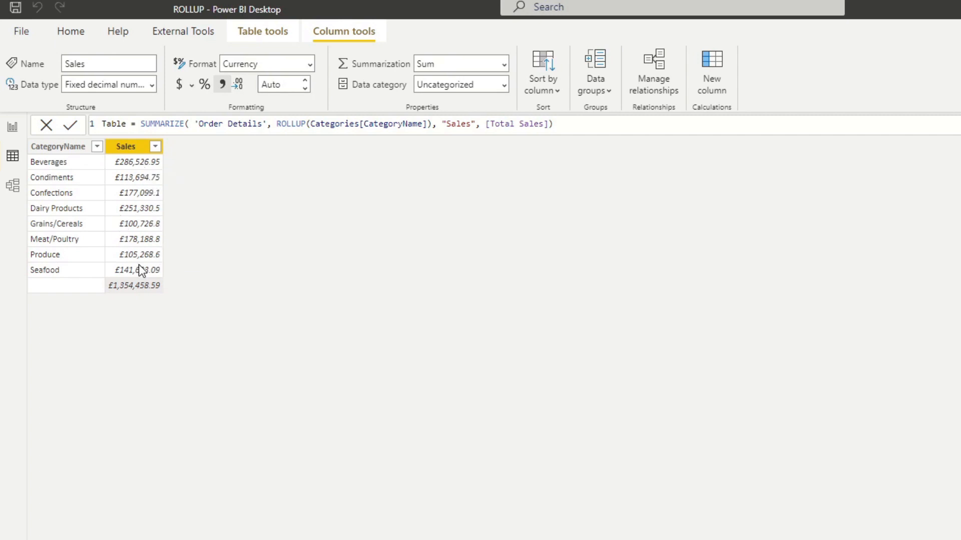
pyautogui.moveTo(100, 394)
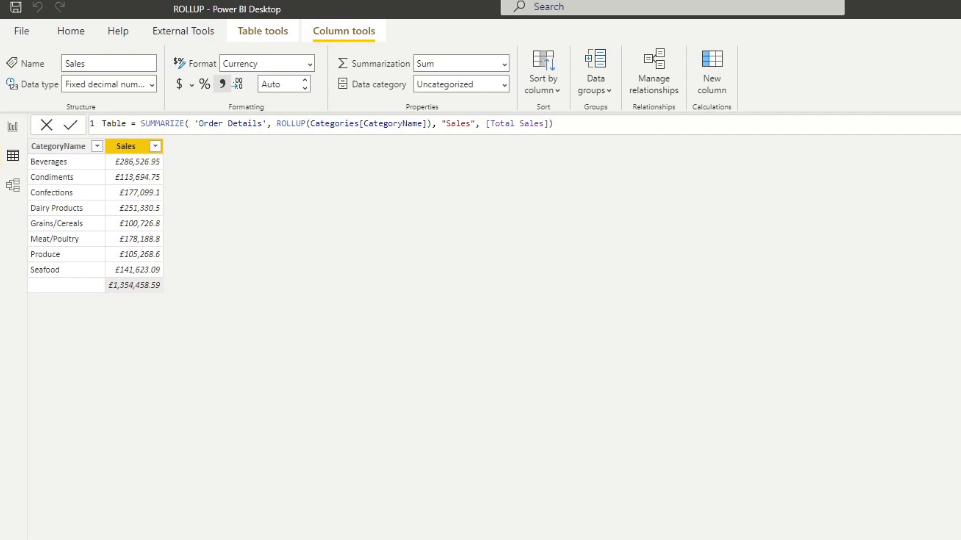
pyautogui.moveTo(692, 219)
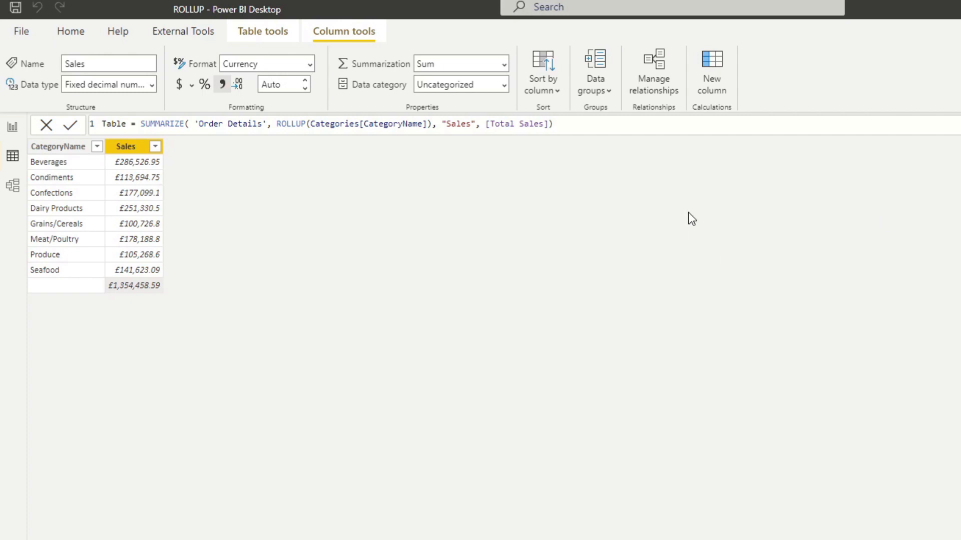
# Step: Break the SUMMARIZE formula so the ROLLUP argument and next column sit on their own lines
pyautogui.click(196, 124)
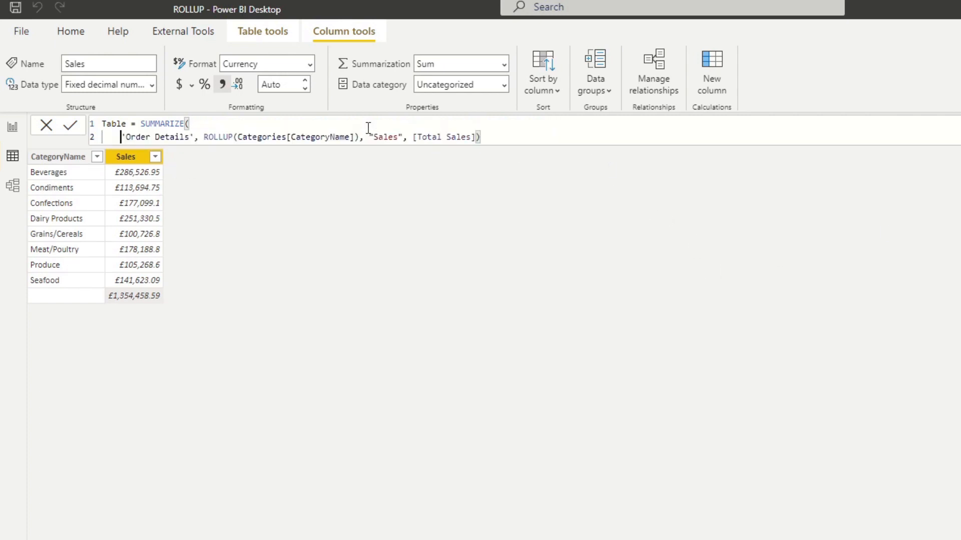
pyautogui.click(142, 123)
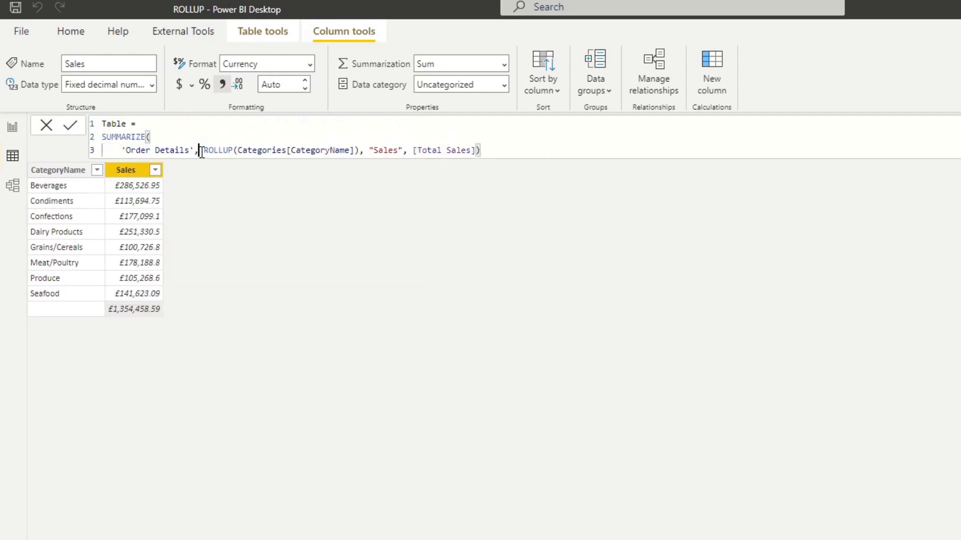
pyautogui.press('Enter')
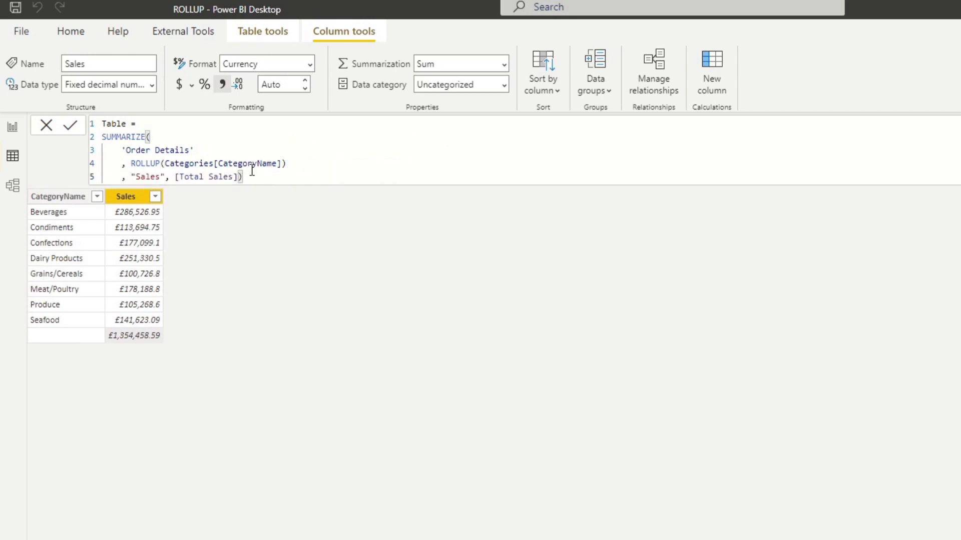
pyautogui.press('Enter')
pyautogui.write(', "Cate')
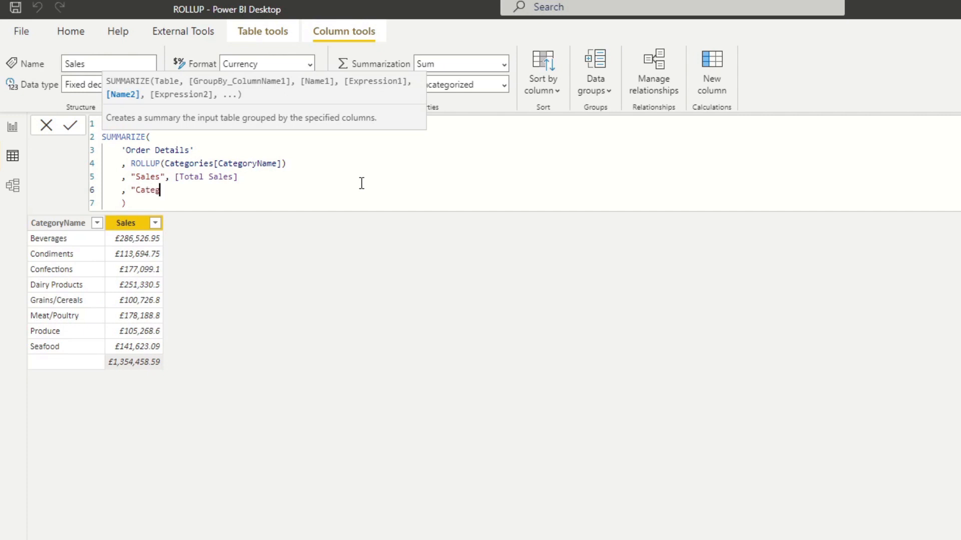
# Step: Add a "Category Subtotal?" column using ISSUBTOTAL(Categories[CategoryName])
pyautogui.write('gory Subtot')
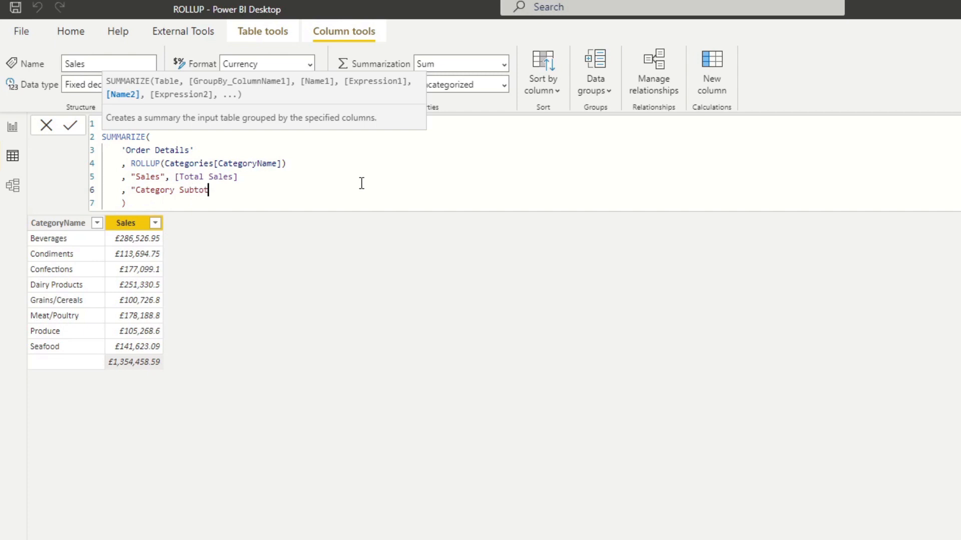
pyautogui.write('al?",')
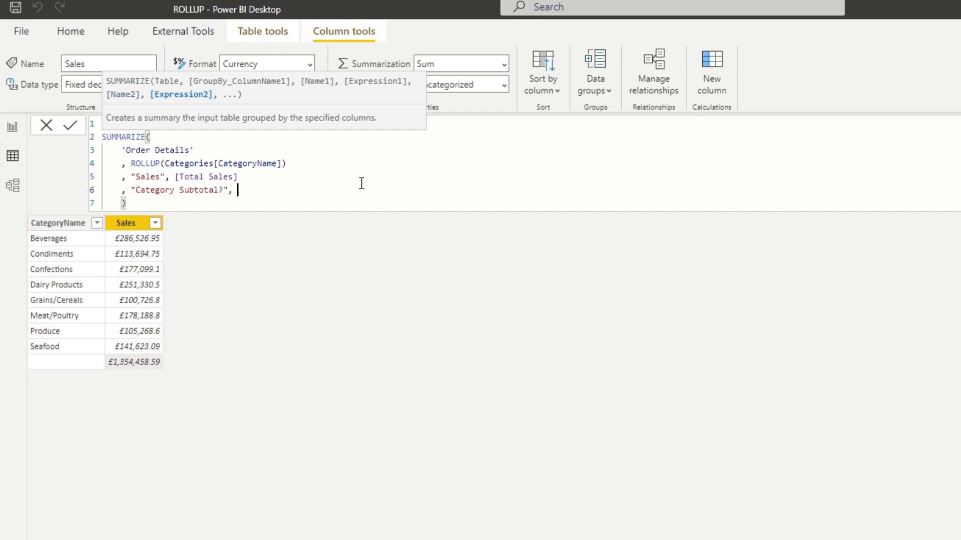
pyautogui.write('ISSUBTOTAL(Categories[CategoryName')
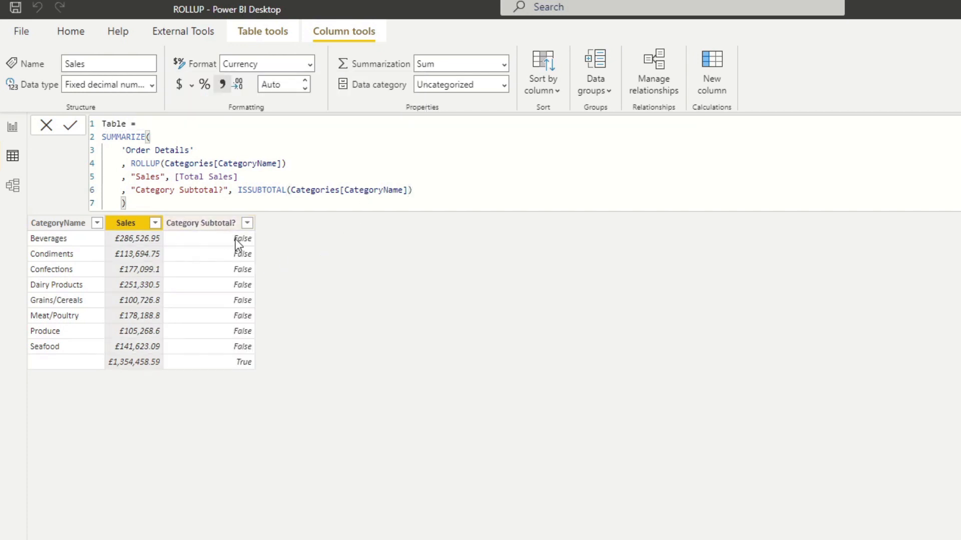
# Step: Inspect the Category Subtotal?, Sales and CategoryName columns of the resulting table
pyautogui.click(199, 223)
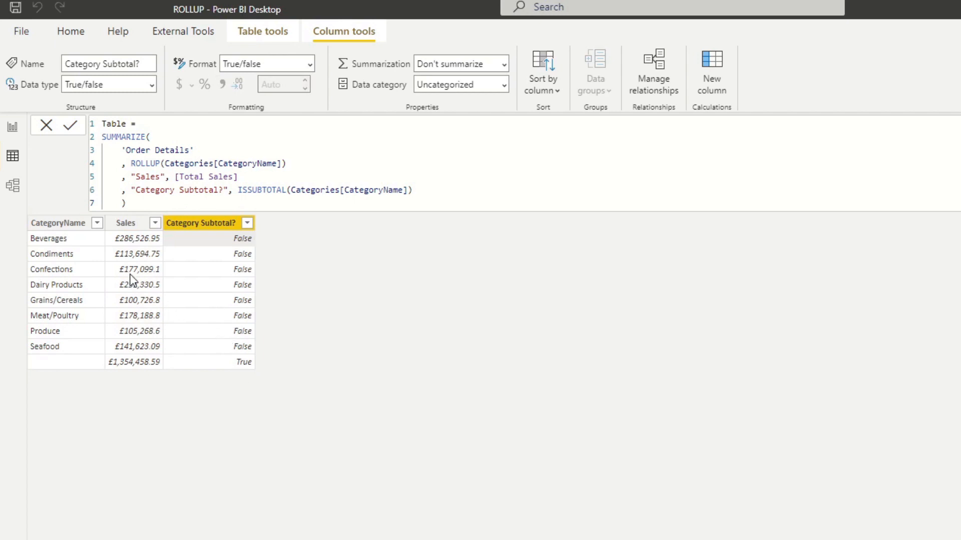
pyautogui.click(126, 222)
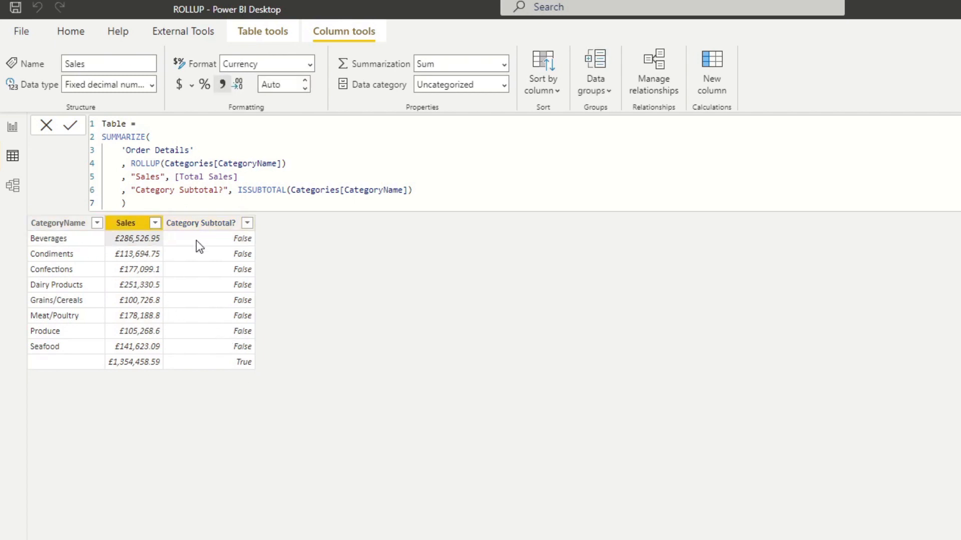
pyautogui.click(58, 222)
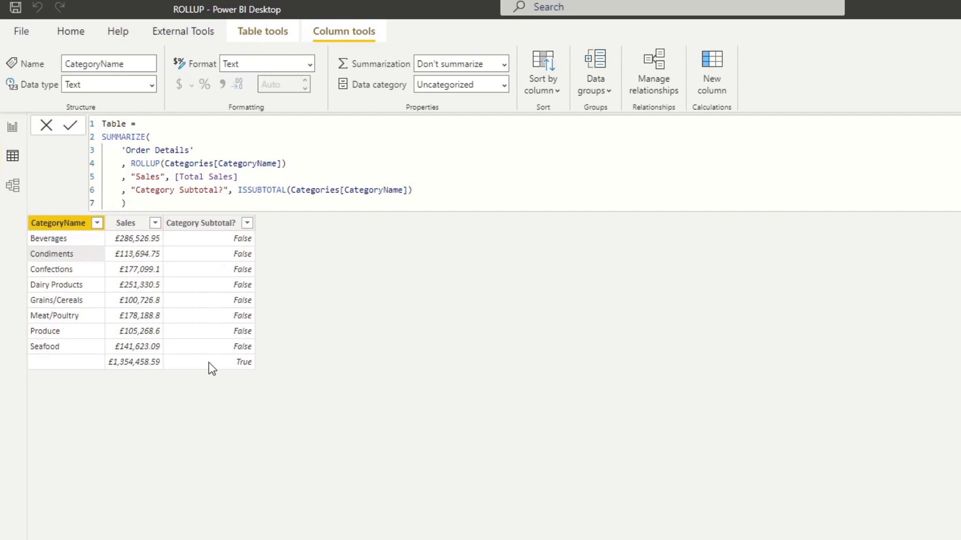
pyautogui.click(199, 222)
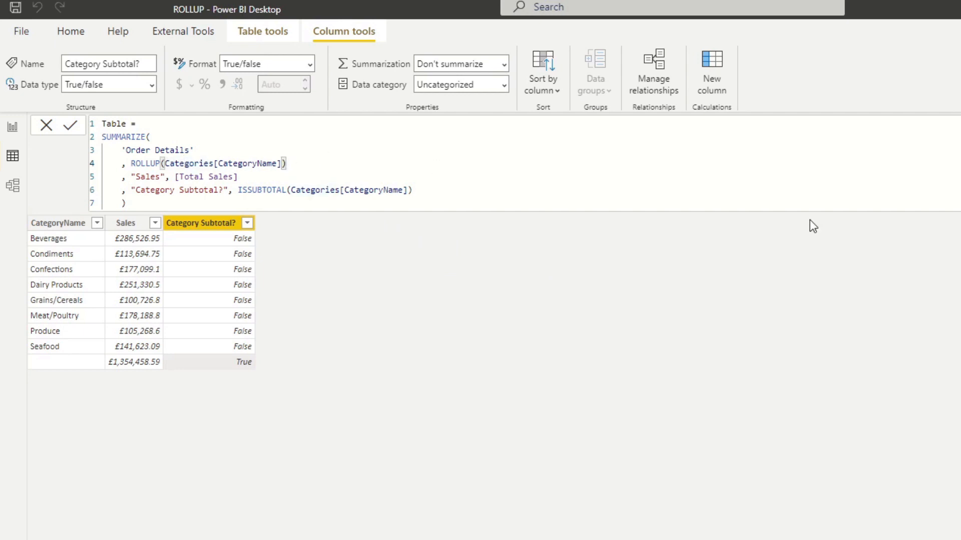
pyautogui.write(',')
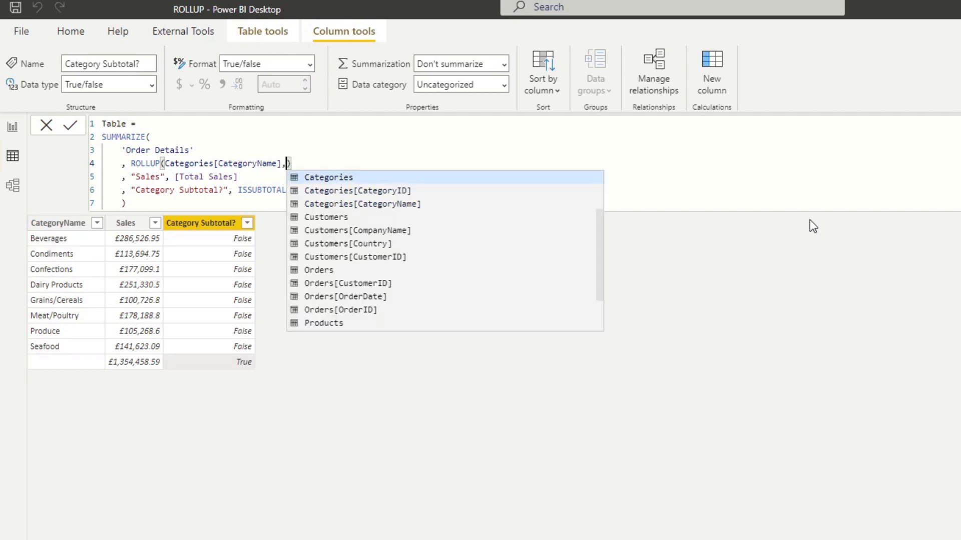
pyautogui.write('Country]')
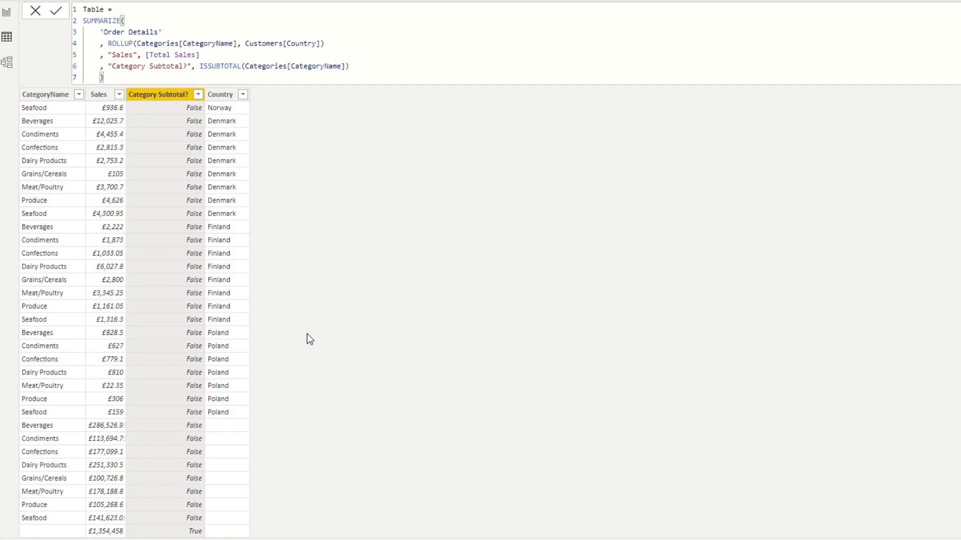
pyautogui.scroll(3)
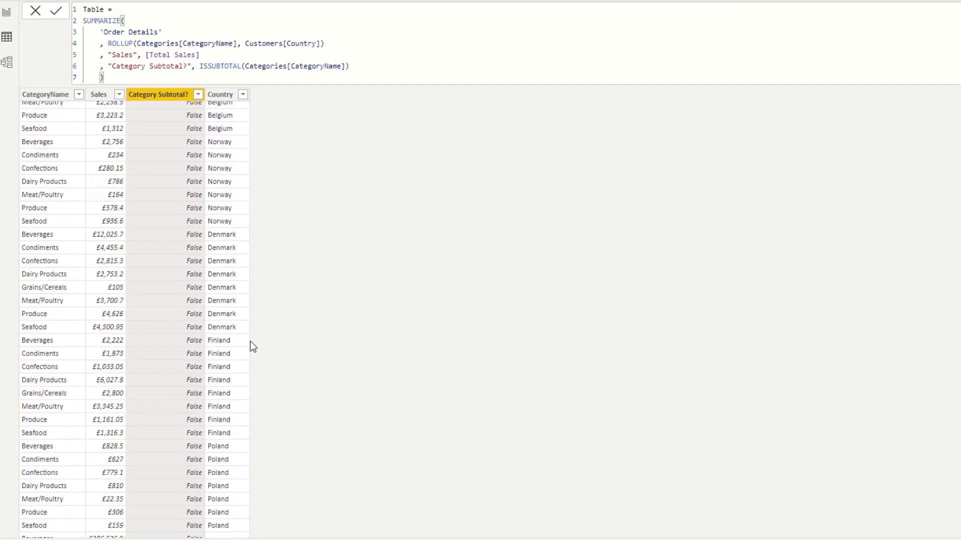
pyautogui.scroll(-3)
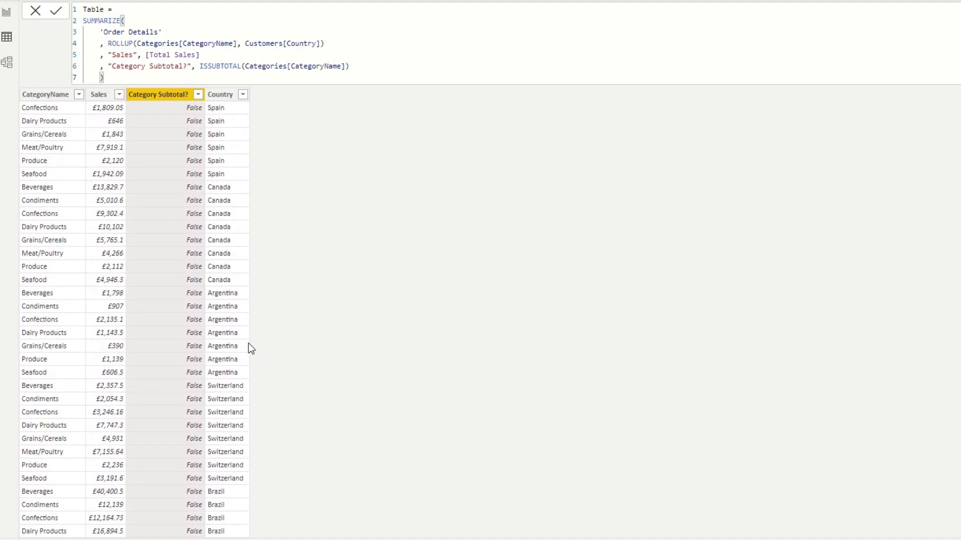
pyautogui.scroll(-3)
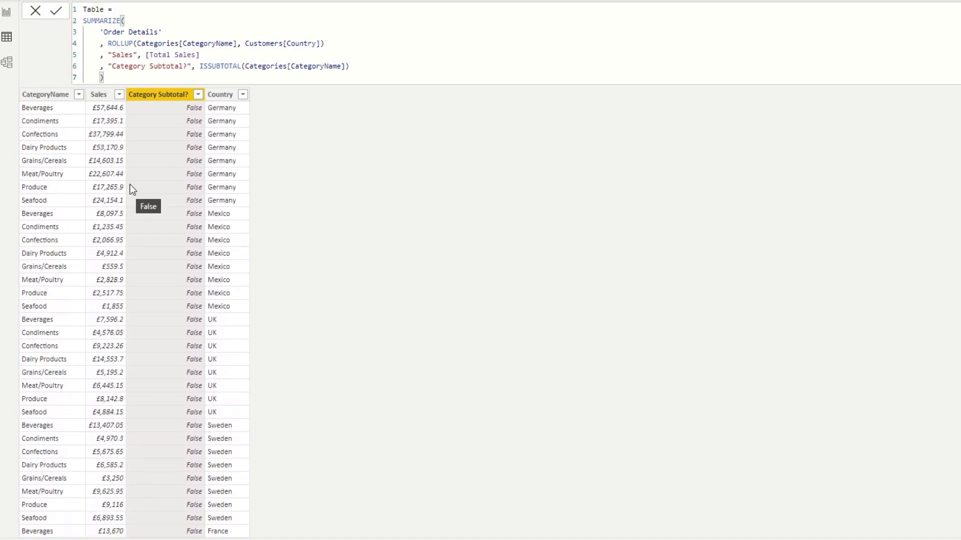
pyautogui.scroll(-3)
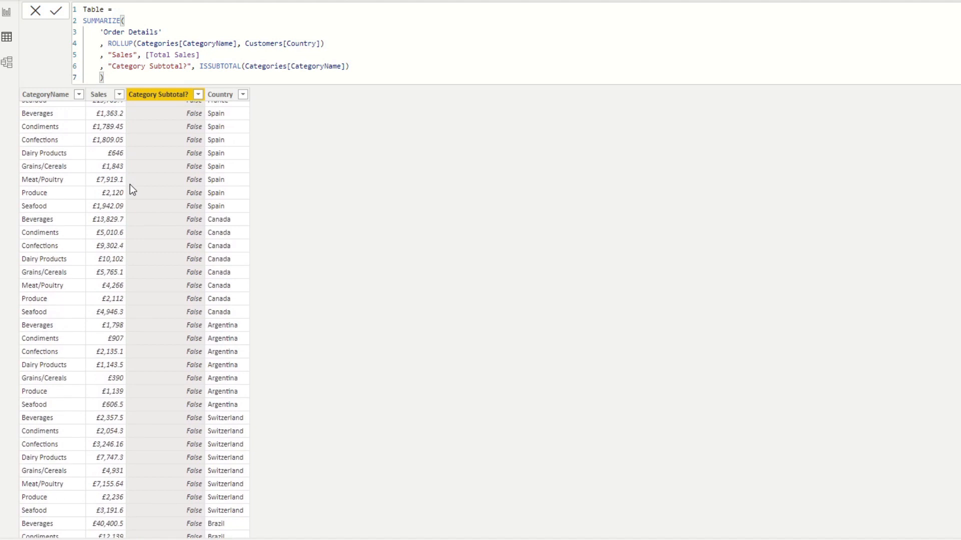
pyautogui.scroll(-3)
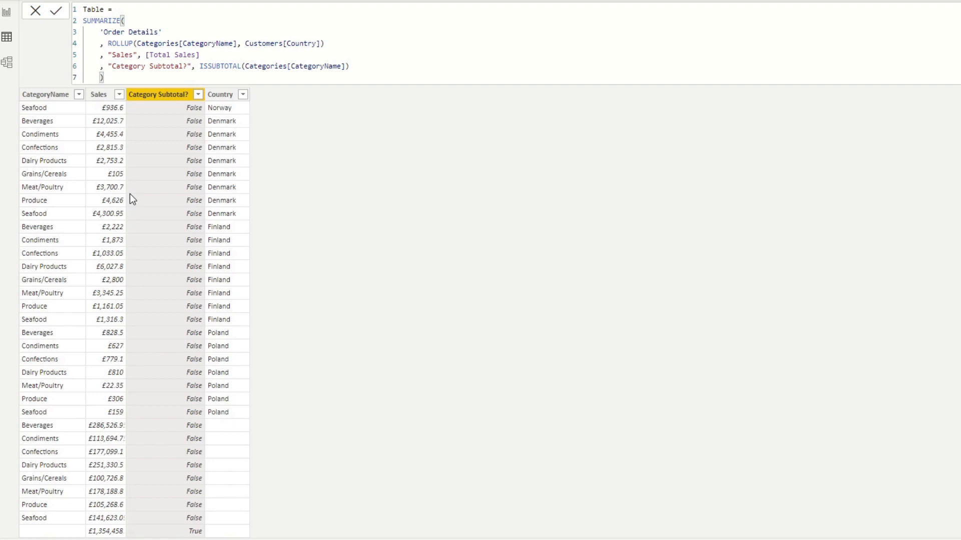
pyautogui.moveTo(136, 195)
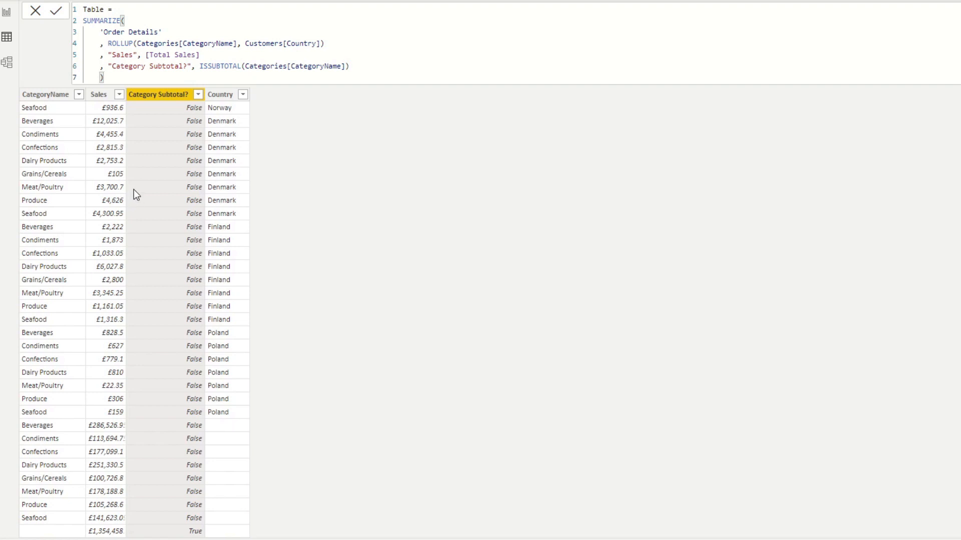
pyautogui.moveTo(144, 186)
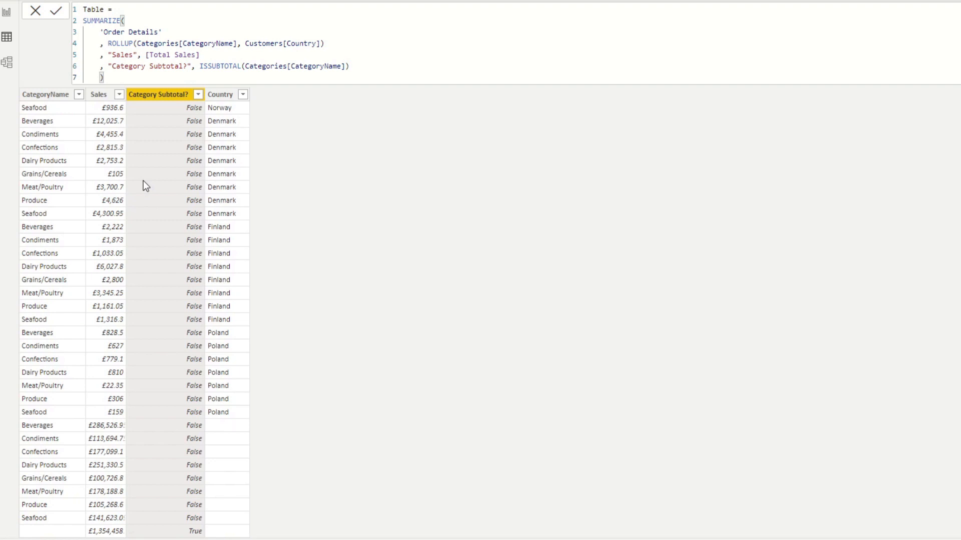
pyautogui.moveTo(155, 159)
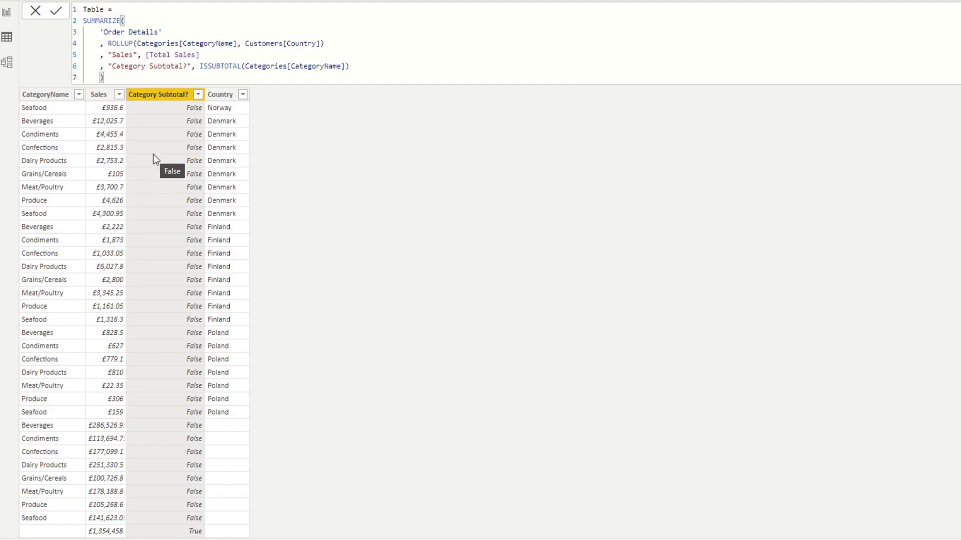
pyautogui.moveTo(154, 166)
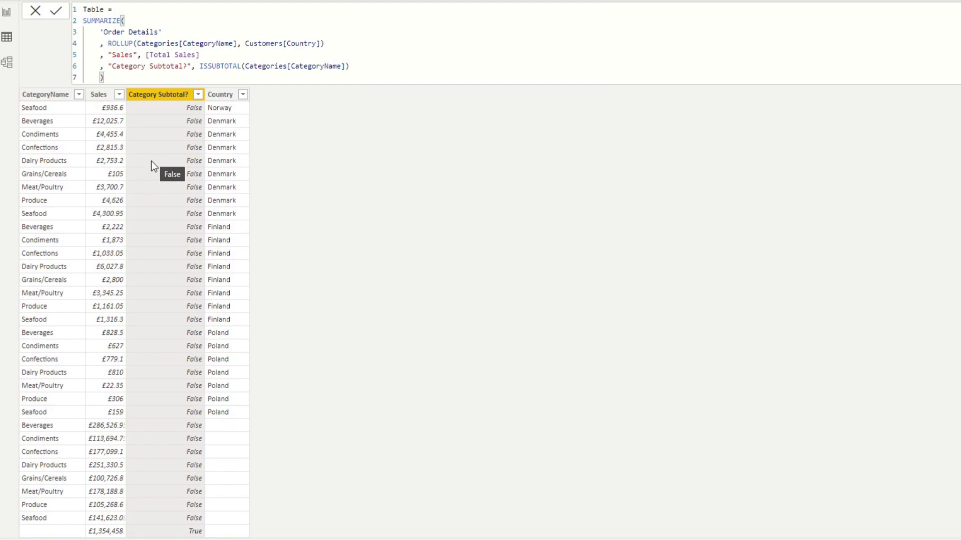
pyautogui.moveTo(366, 62)
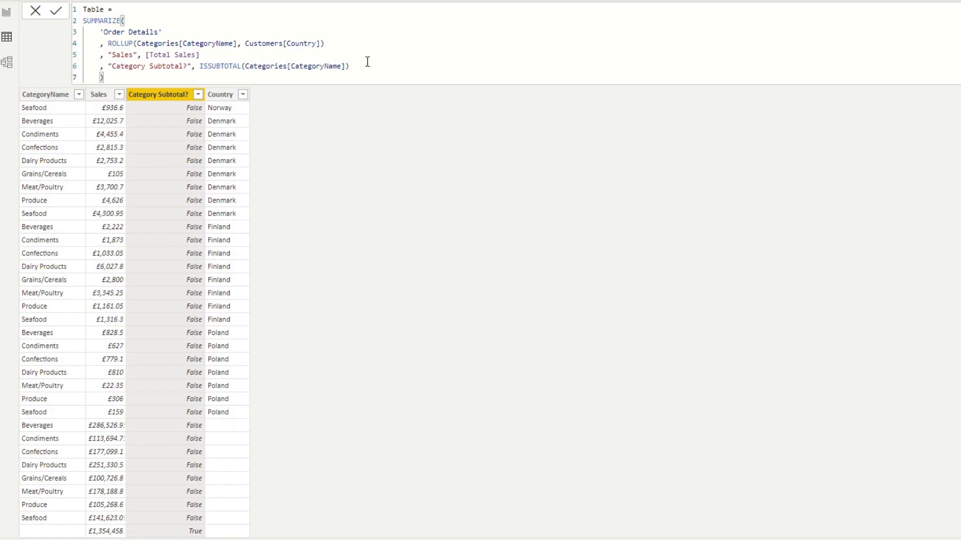
# Step: Add a "Country Subtotal?" column using ISSUBTOTAL(Customers[Country]) on a new line
pyautogui.press('enter')
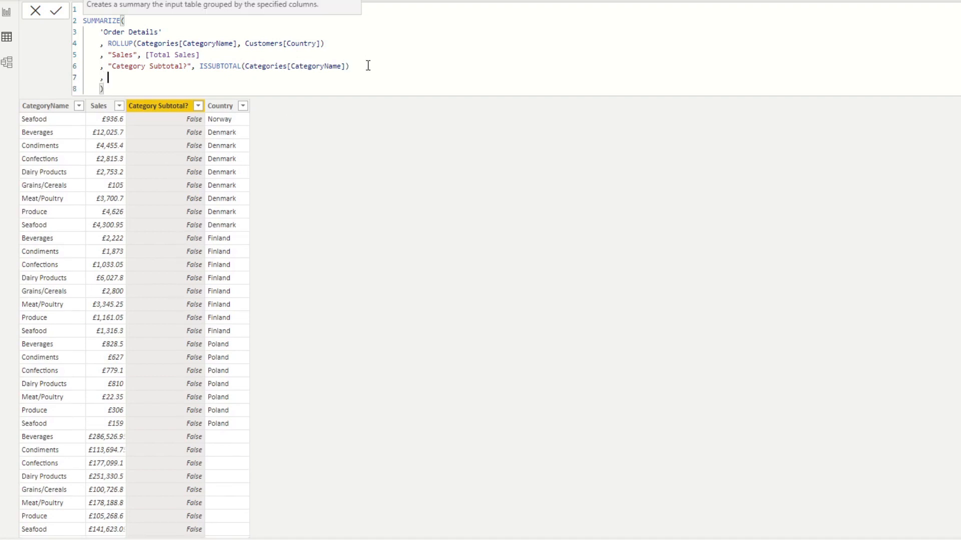
pyautogui.write('"Country",')
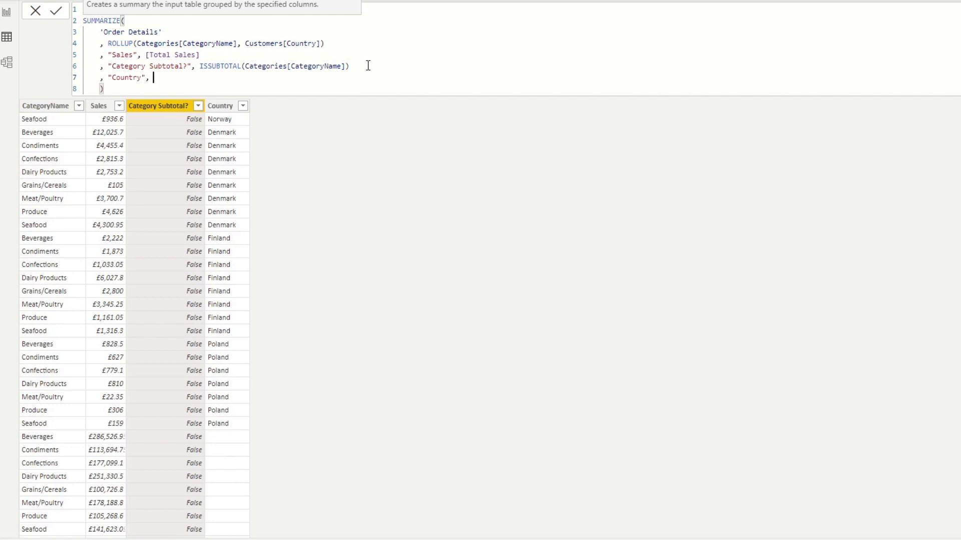
pyautogui.write('Su')
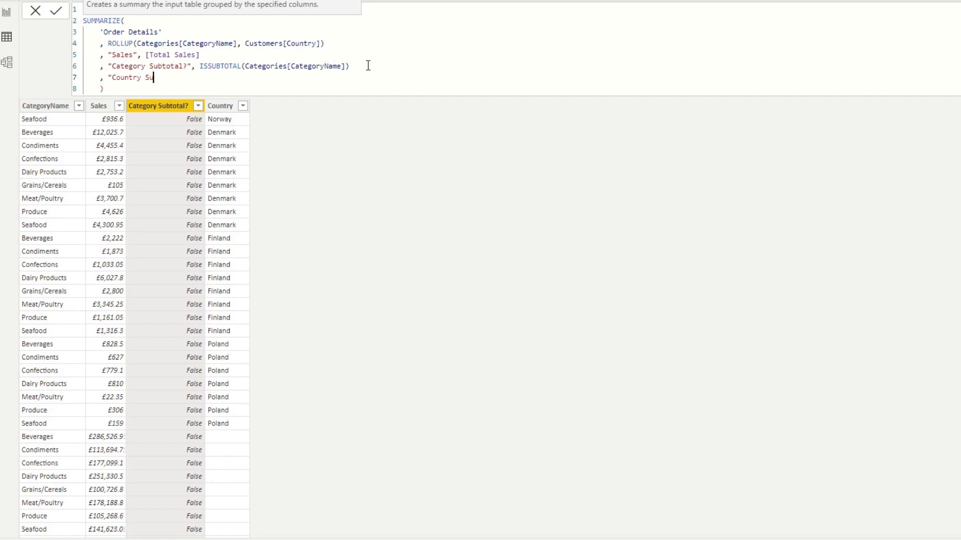
pyautogui.write('btotal?')
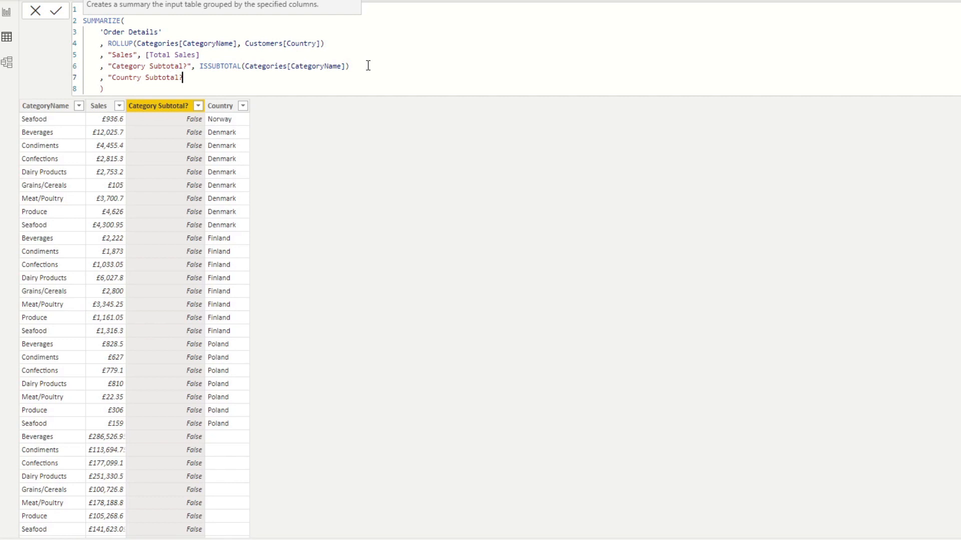
pyautogui.write(', ISSUBTOTAL(')
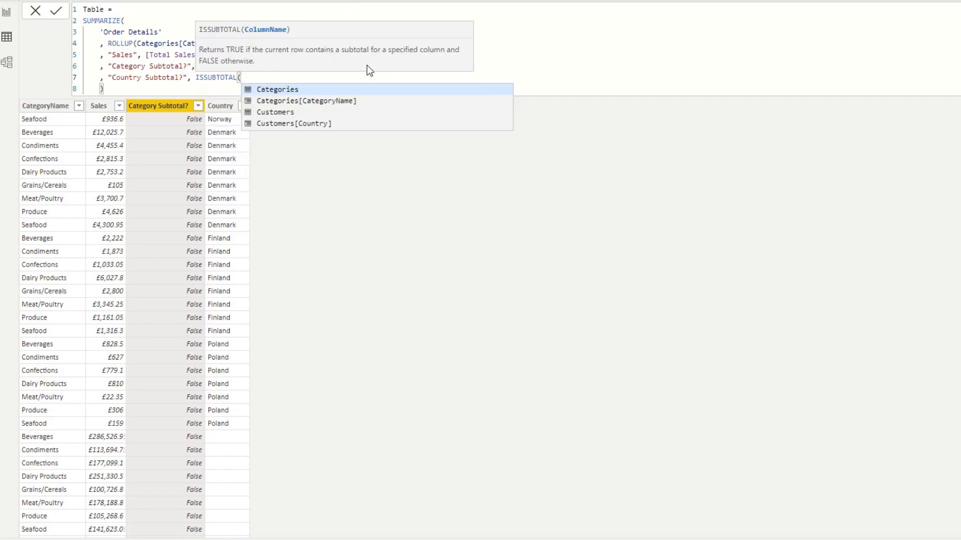
pyautogui.click(294, 124)
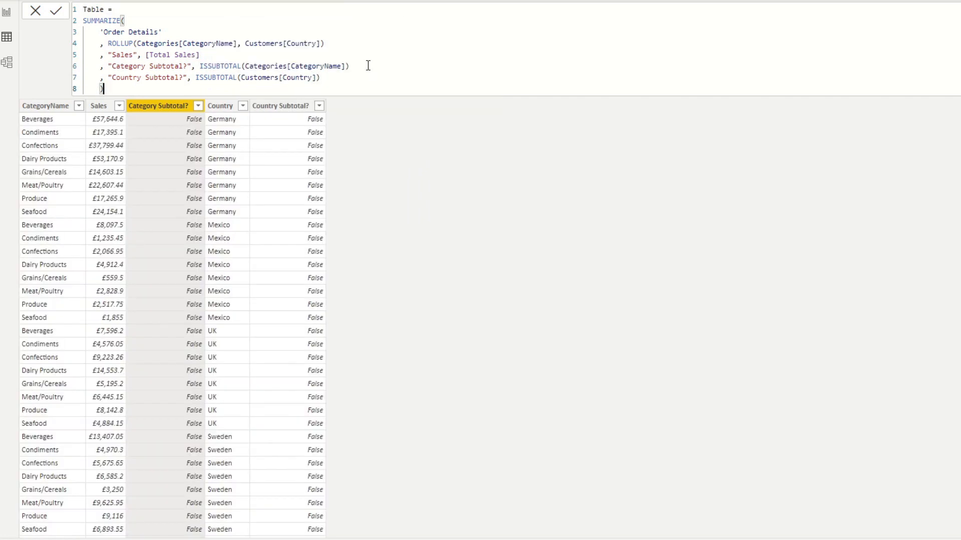
pyautogui.scroll(-3)
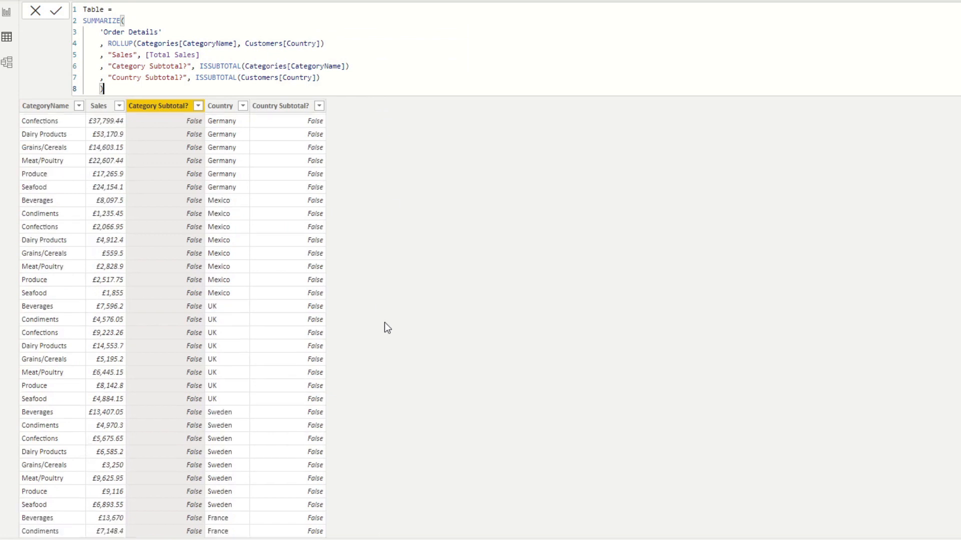
pyautogui.scroll(-3)
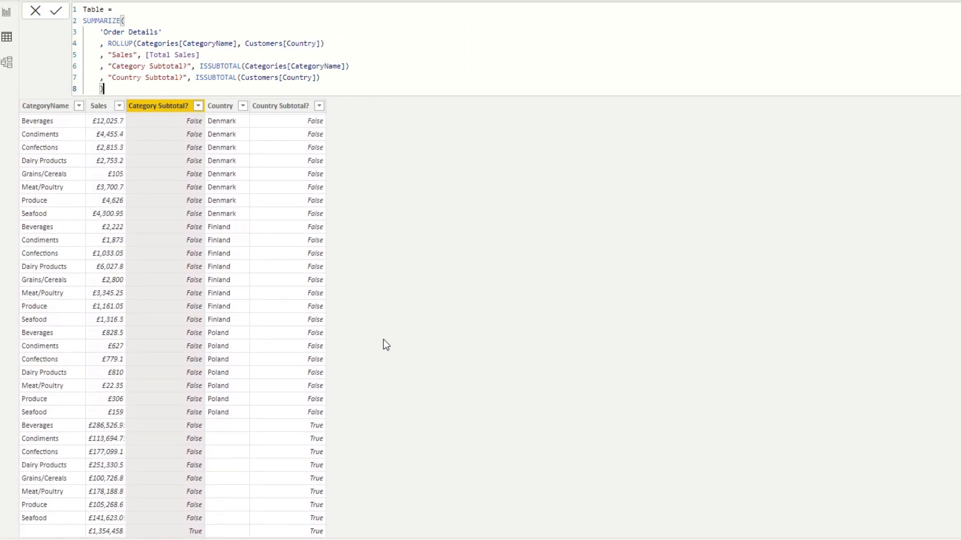
pyautogui.moveTo(242, 94)
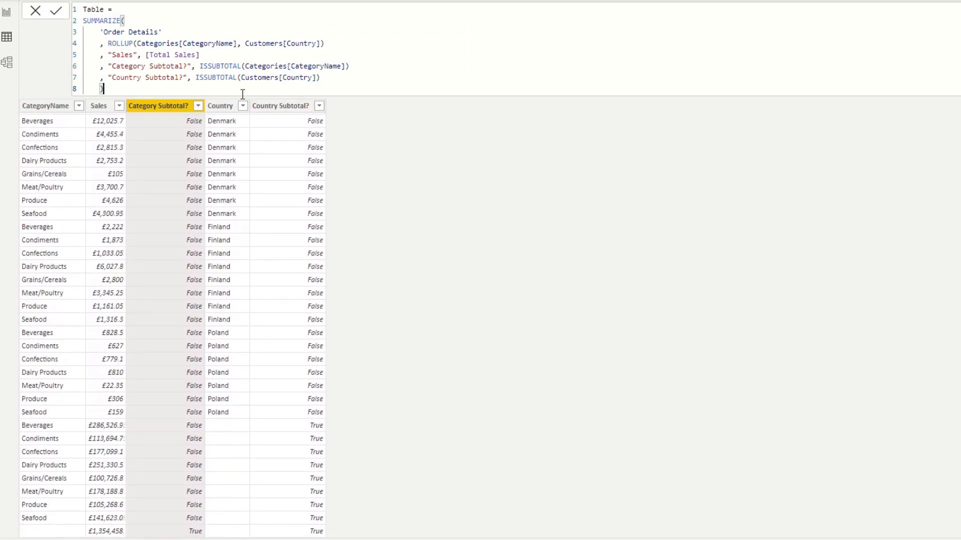
pyautogui.moveTo(298, 440)
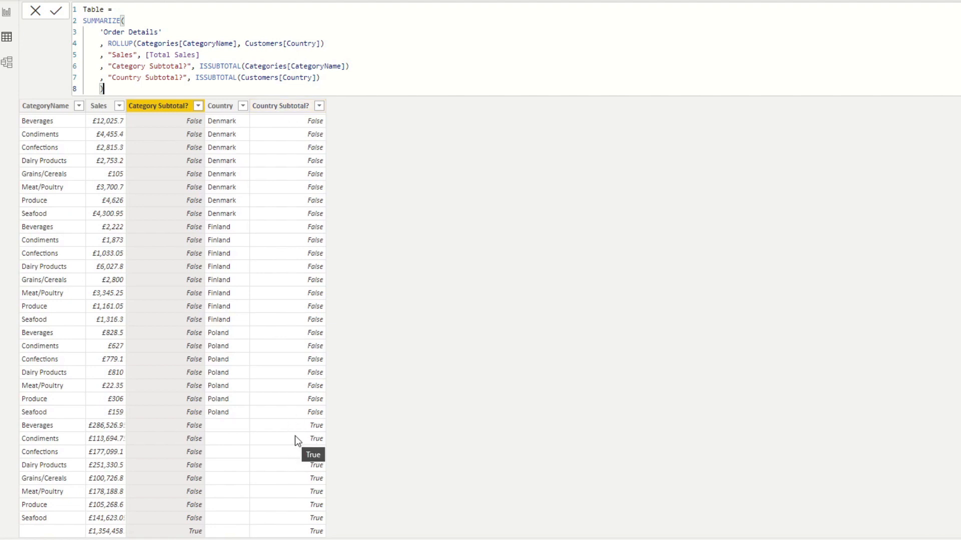
# Step: Select the new Country Subtotal? column and review its True flags on blank-country rows
pyautogui.click(281, 105)
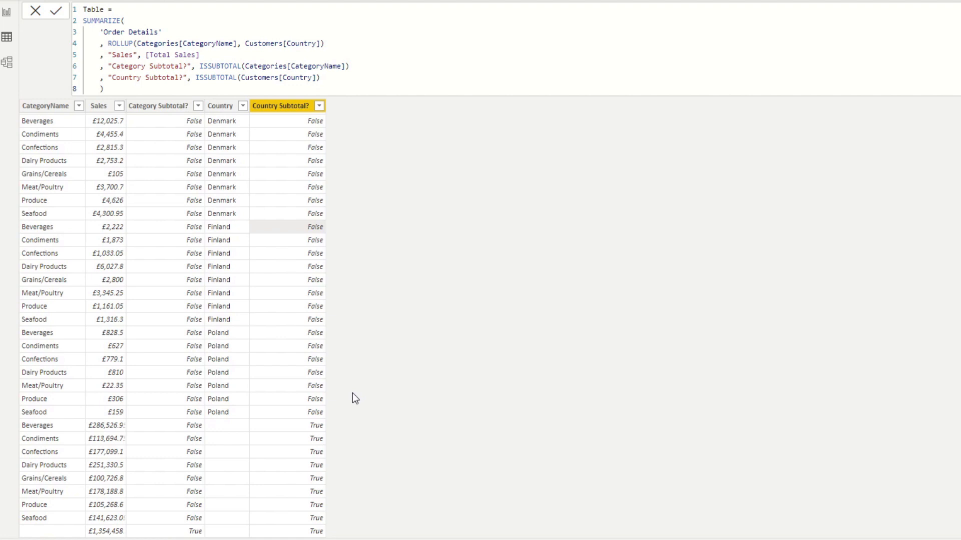
pyautogui.scroll(3)
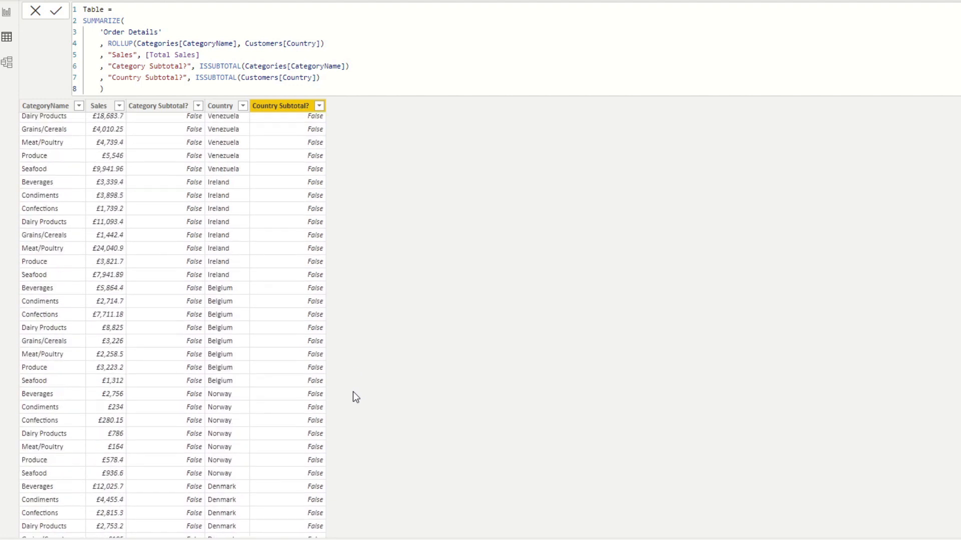
pyautogui.scroll(3)
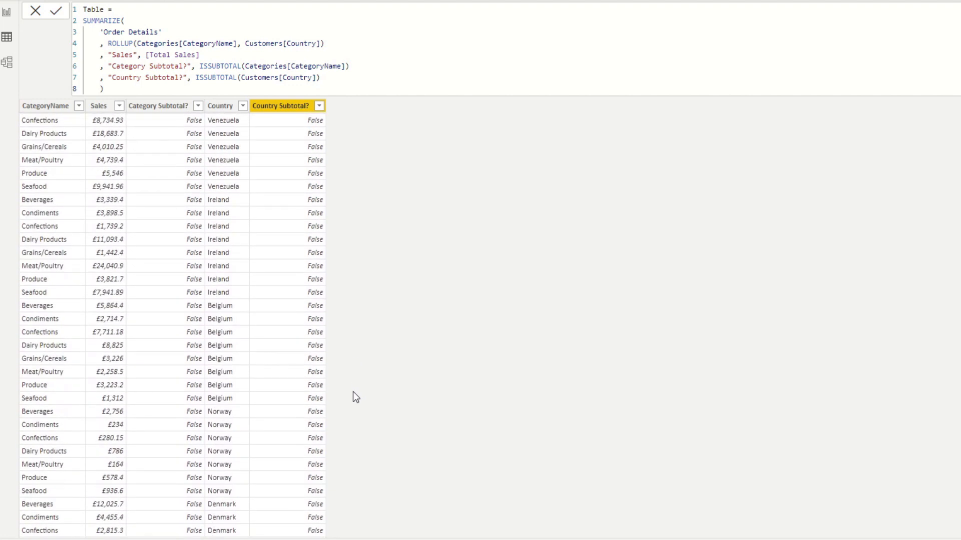
pyautogui.scroll(-3)
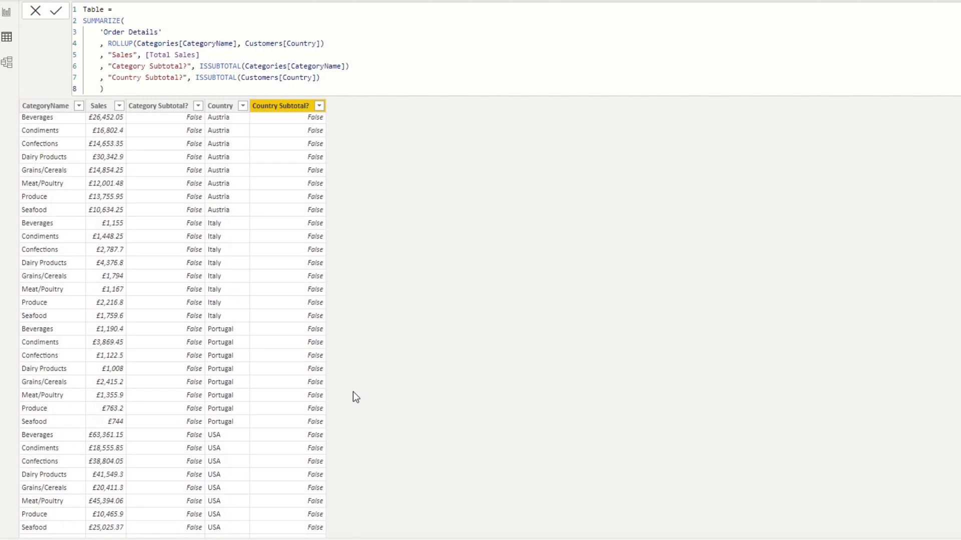
# Step: Change the grouping to ROLLUP(ROLLUPGROUP(CategoryName, Country)) and commit, leaving one grand-total row
pyautogui.scroll(-3)
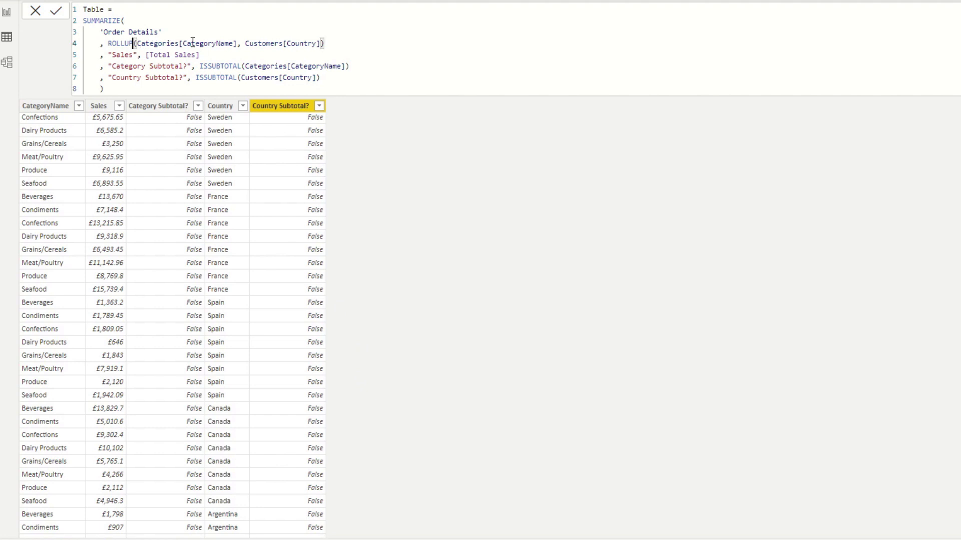
pyautogui.write('GROUP')
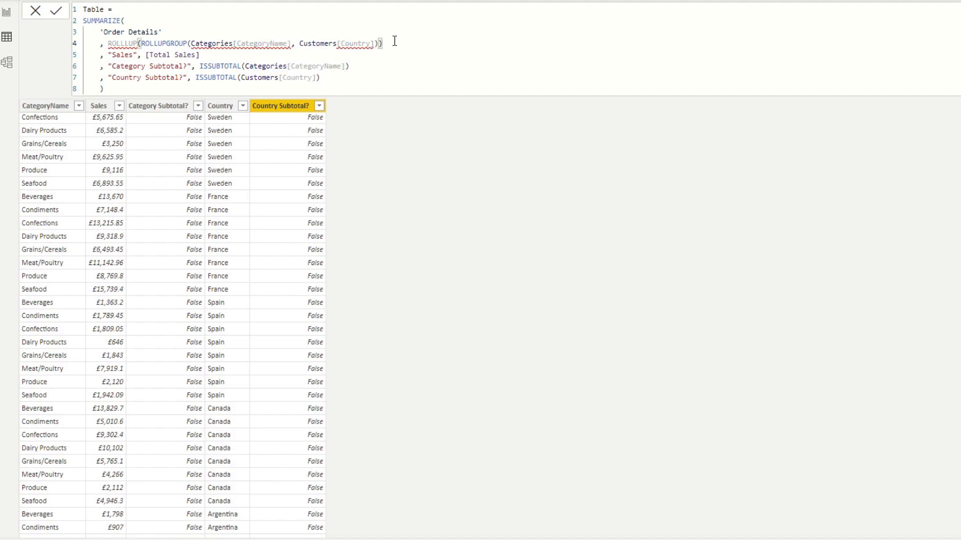
pyautogui.click(56, 10)
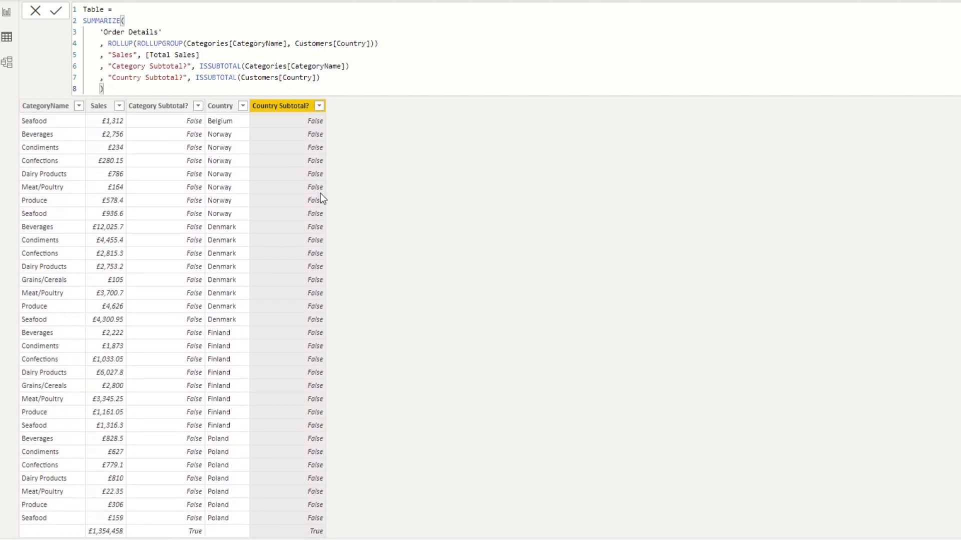
pyautogui.moveTo(272, 523)
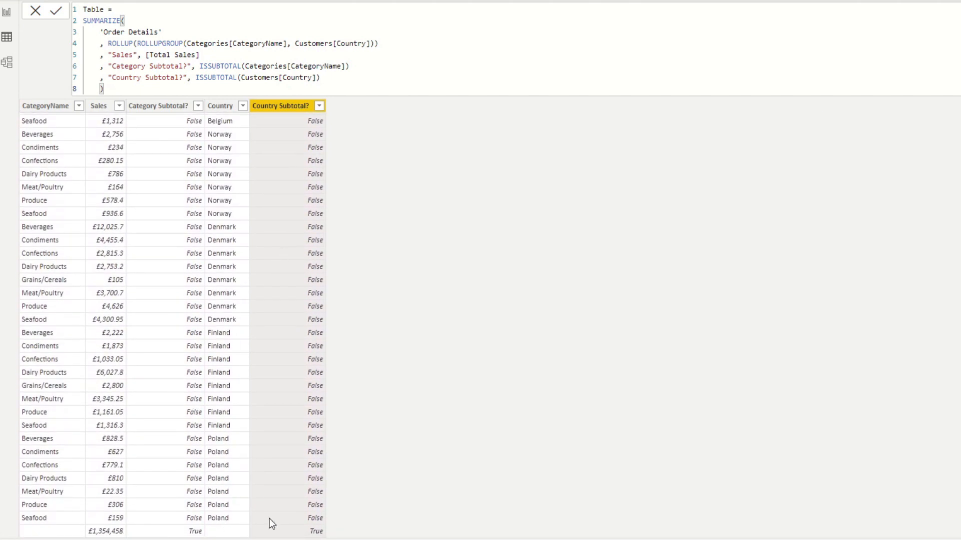
pyautogui.moveTo(230, 470)
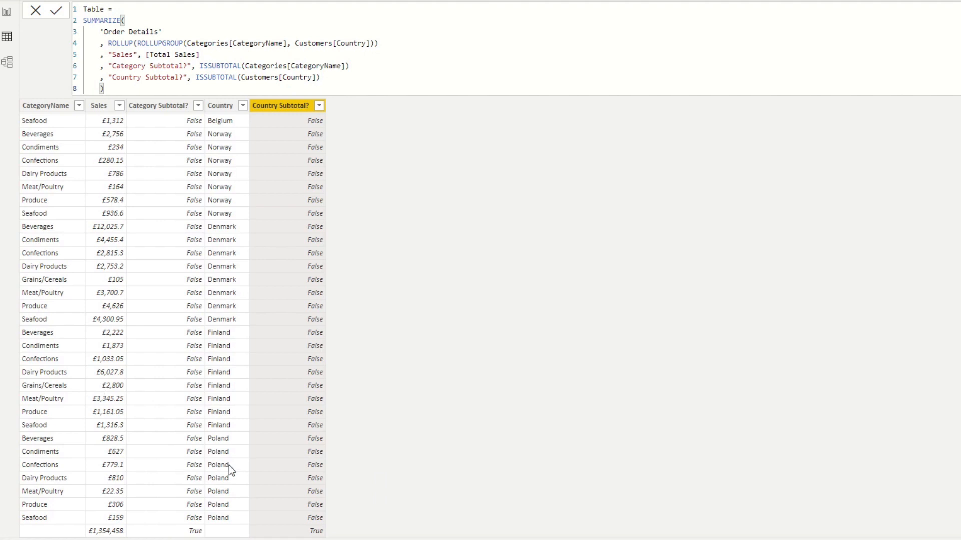
pyautogui.moveTo(78, 535)
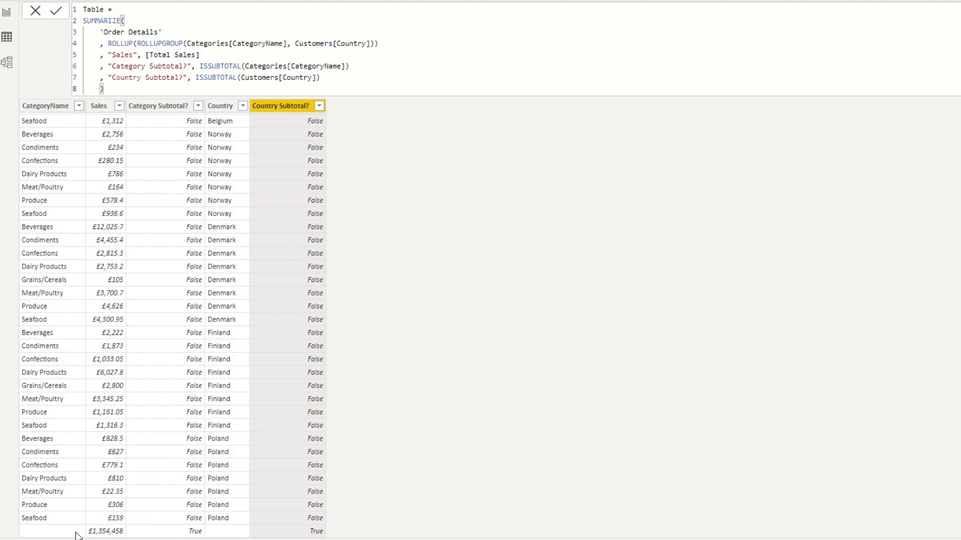
pyautogui.click(100, 105)
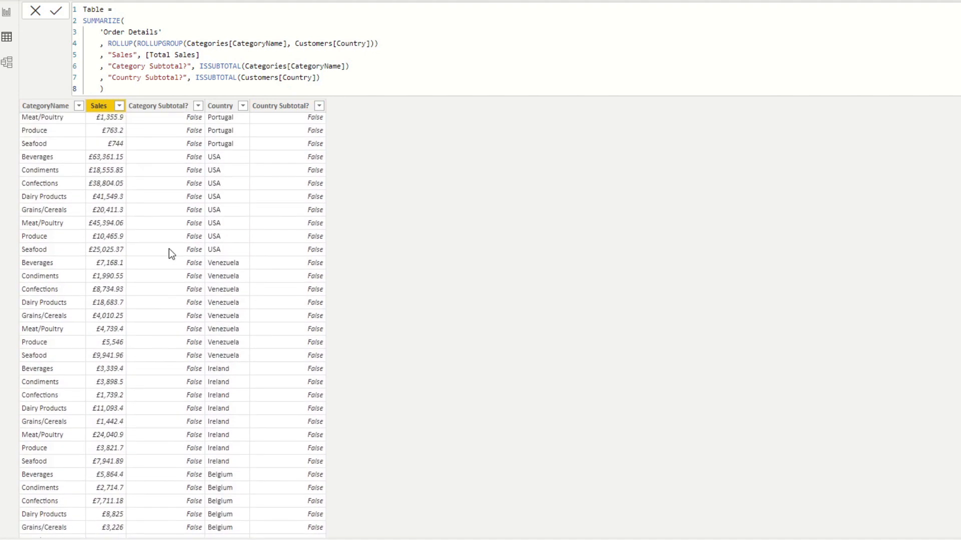
pyautogui.scroll(3)
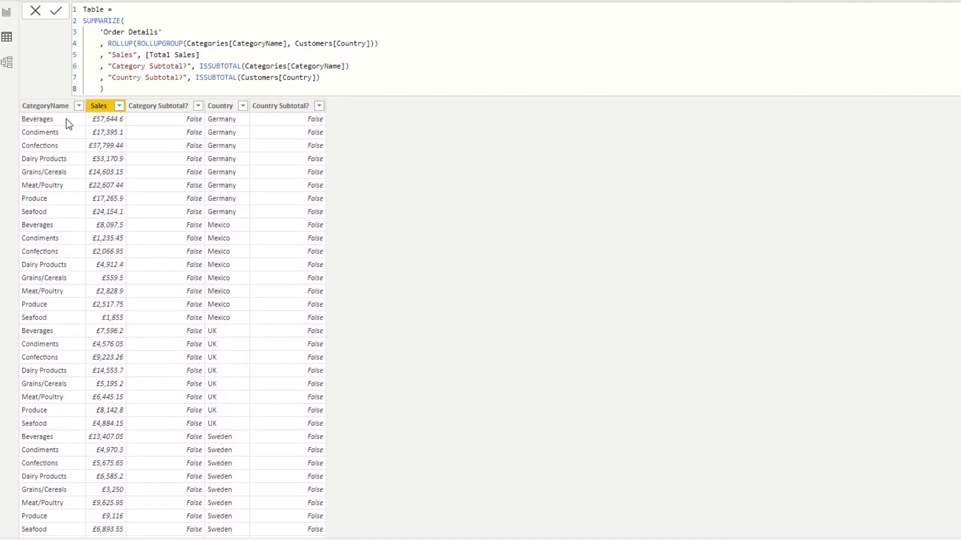
pyautogui.moveTo(227, 121)
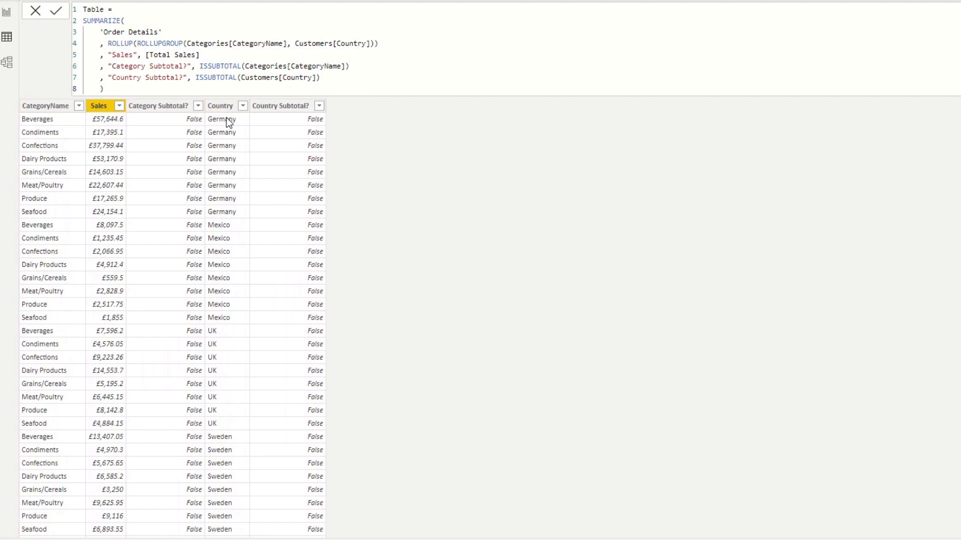